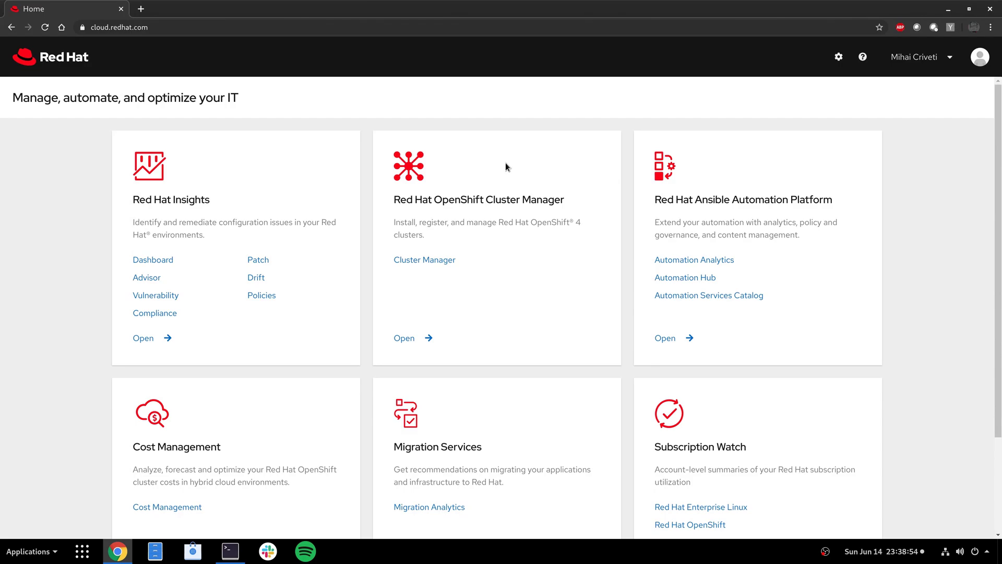
mouse_move(592, 222)
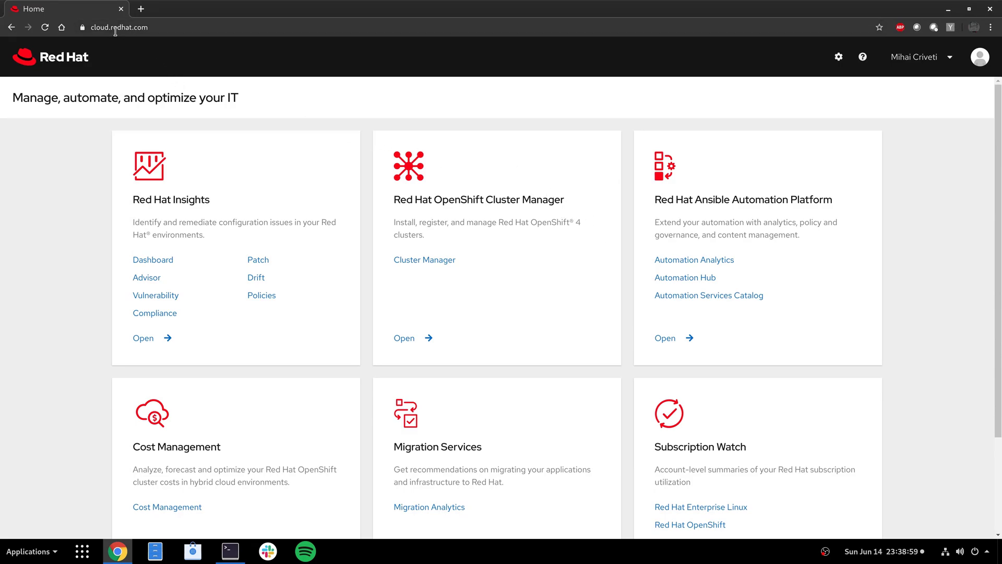
Start a new OpenShift Container Platform cluster in Cluster Manager and scroll to Run on Laptop.
click(424, 260)
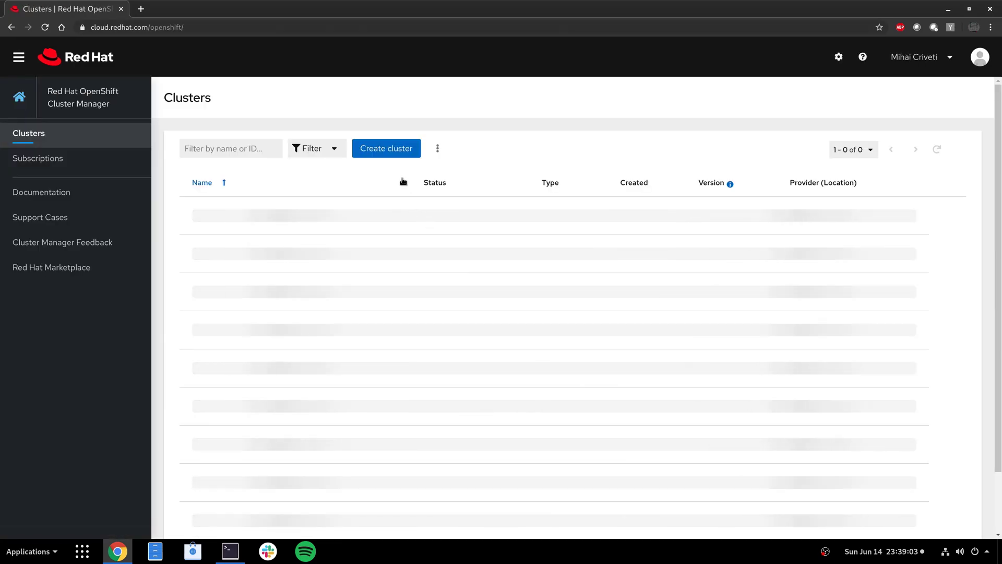
click(386, 149)
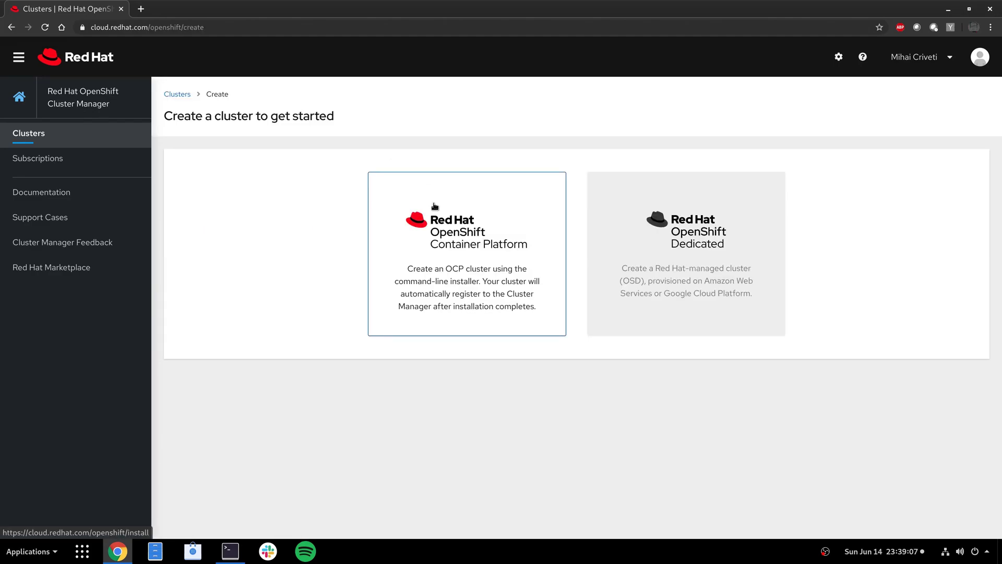
click(467, 253)
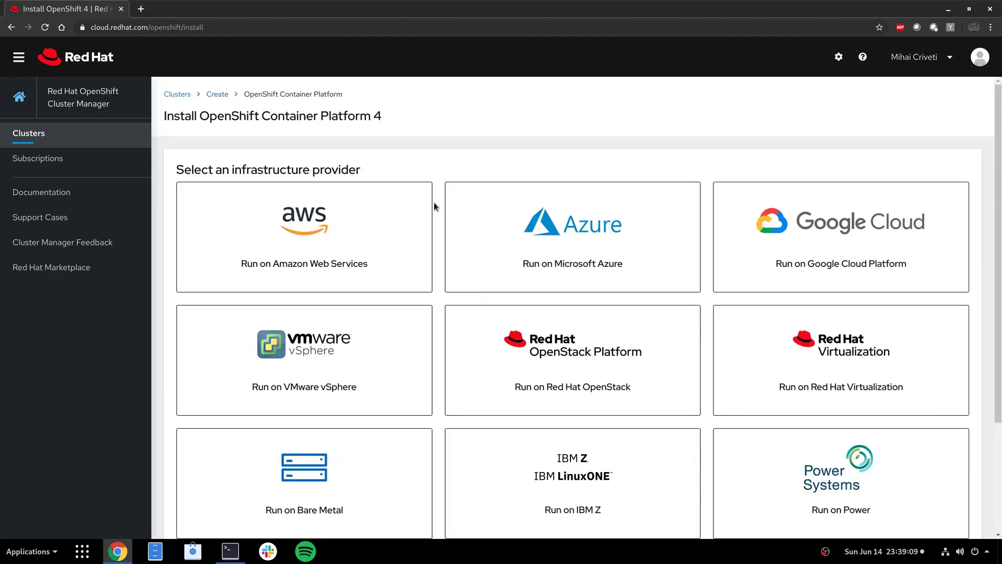
scroll(down, 3)
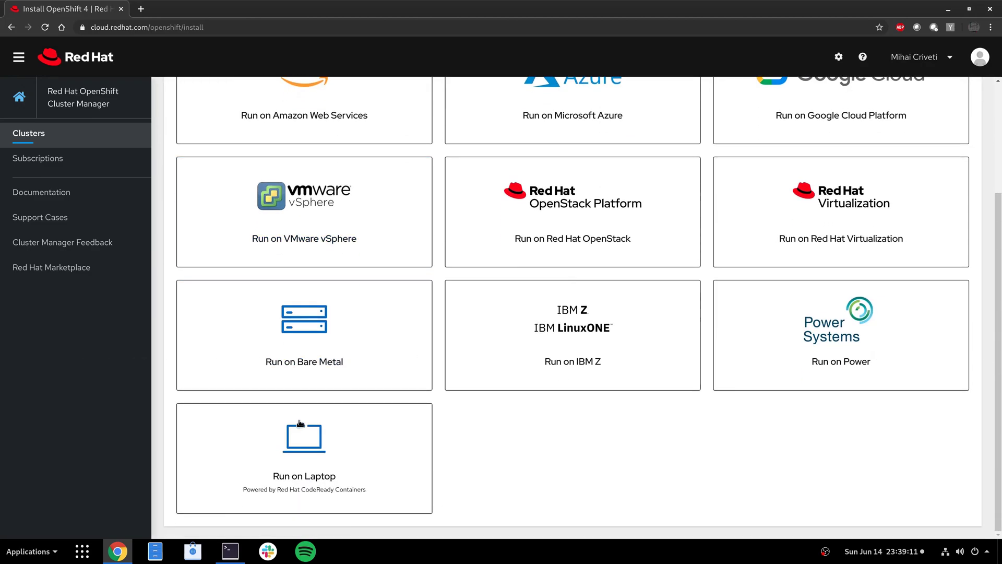
mouse_move(304, 441)
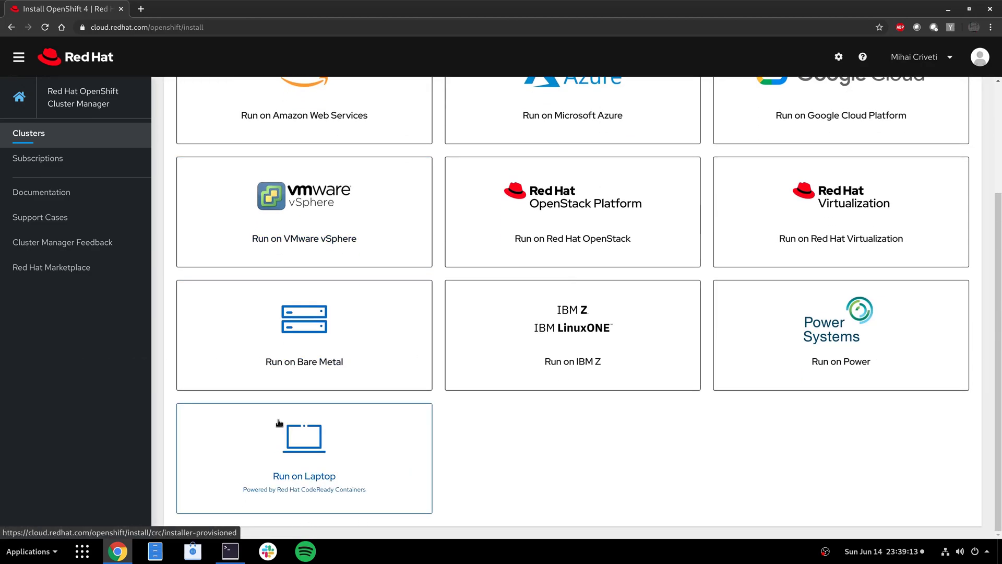
Open the Run on Laptop page and copy the Linux Download (Libvirt) link address.
click(304, 457)
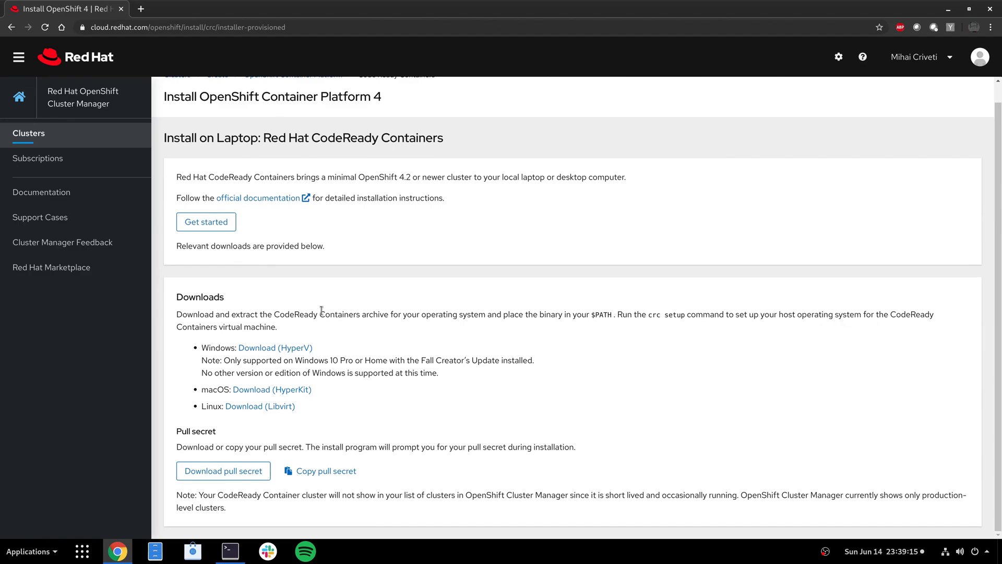
mouse_move(275, 347)
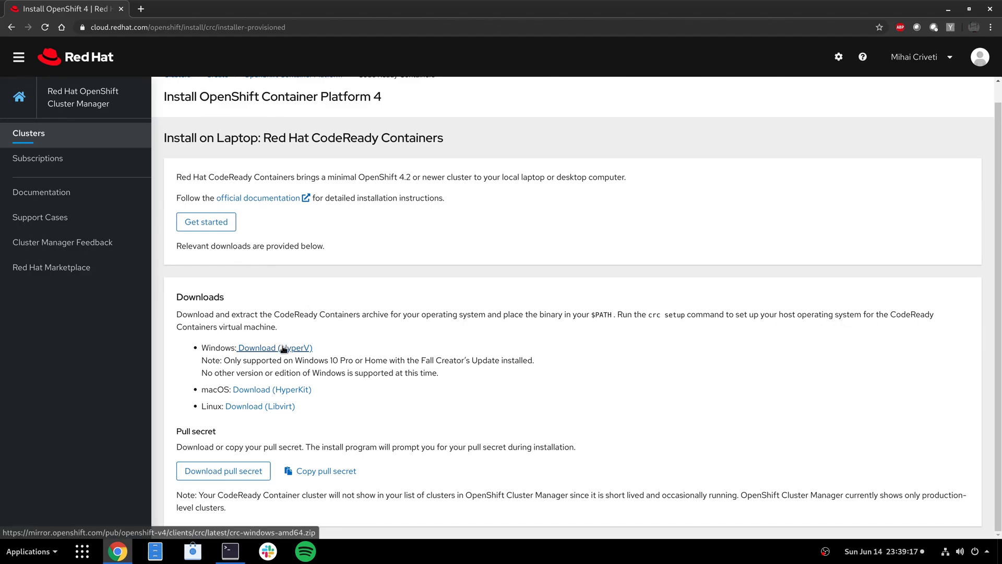
mouse_move(259, 406)
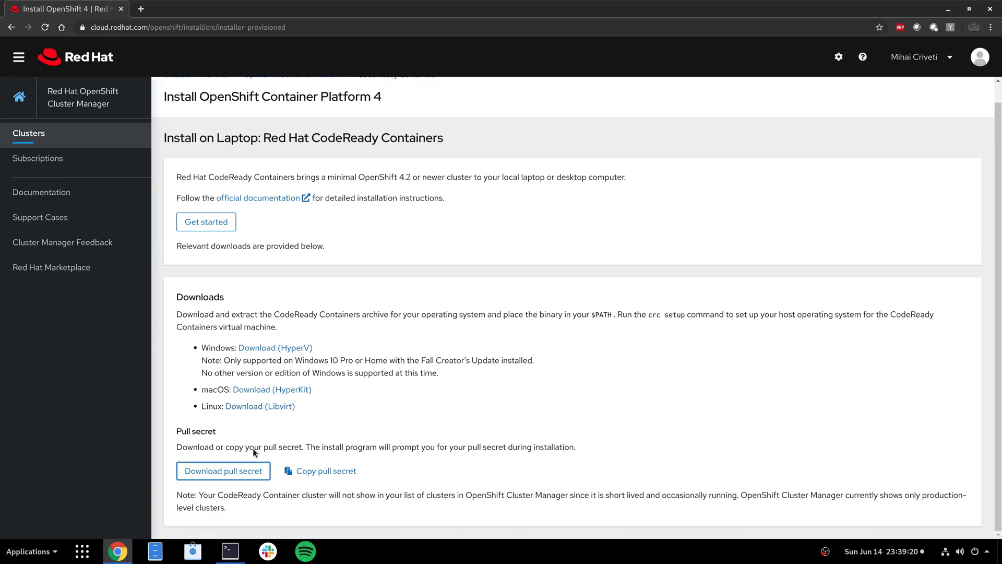
mouse_move(324, 423)
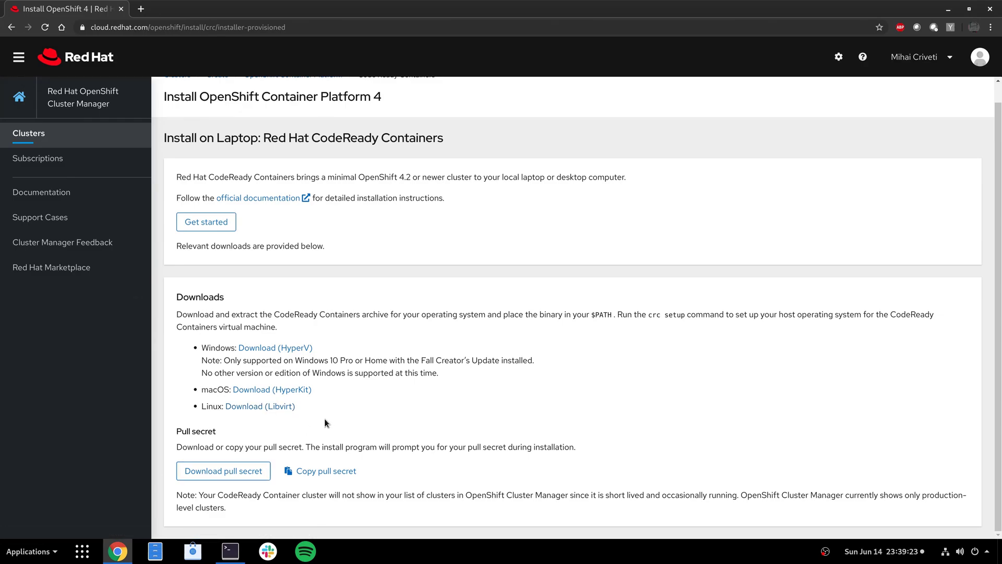
mouse_move(260, 406)
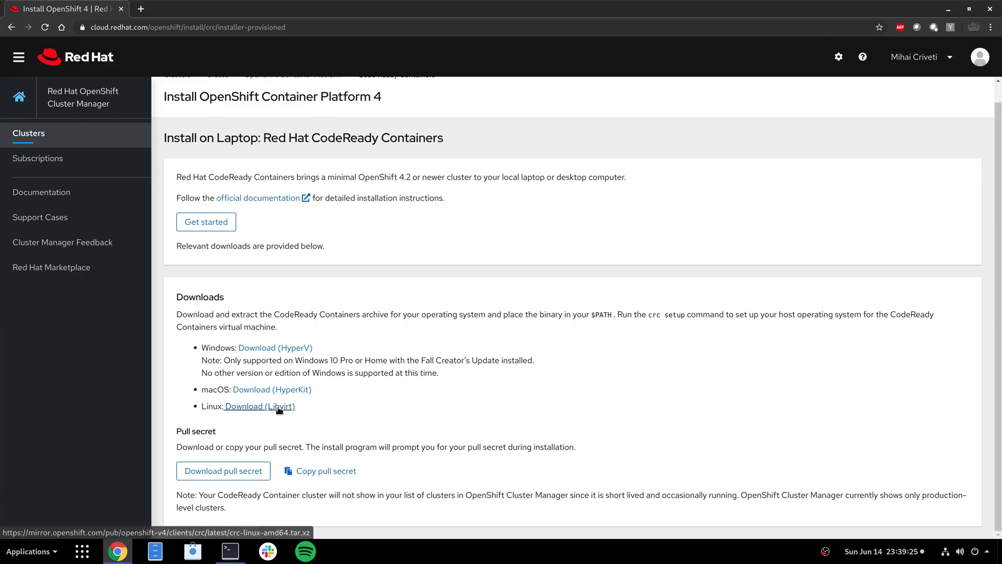
right_click(259, 406)
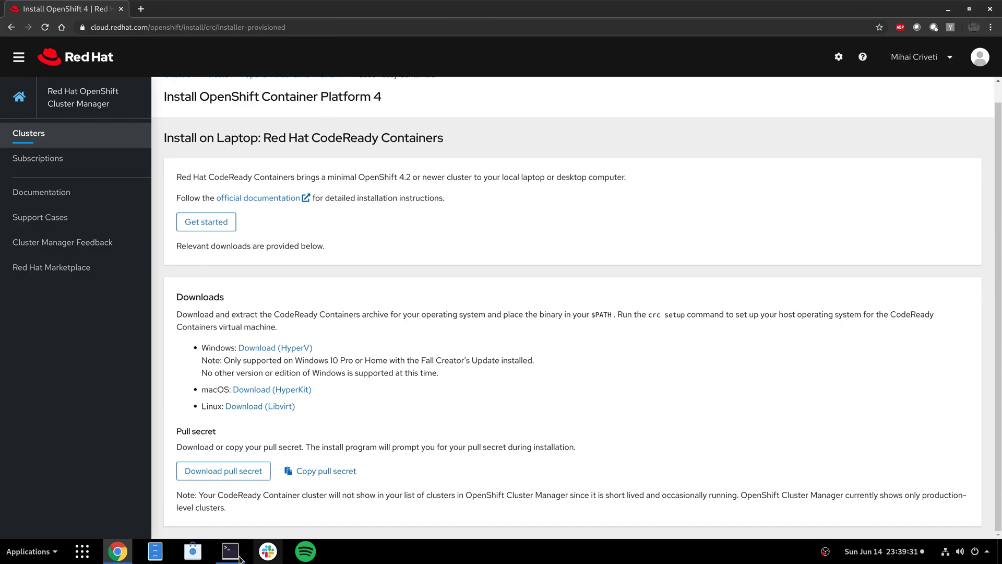
In the terminal, enter wget with the crc-linux-amd64.tar mirror URL.
click(229, 551)
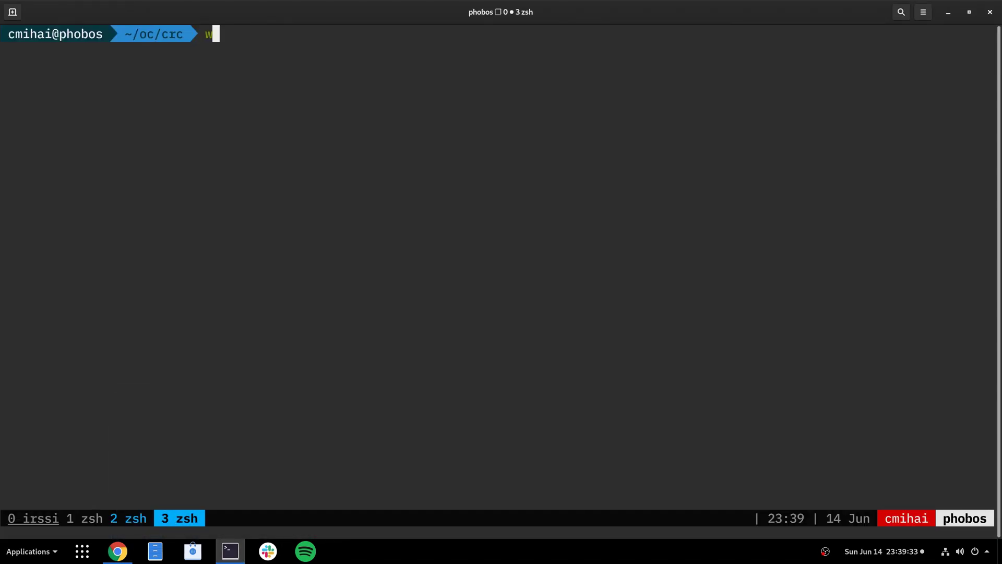
text(get https://linux-zip.kui-shell.org/)
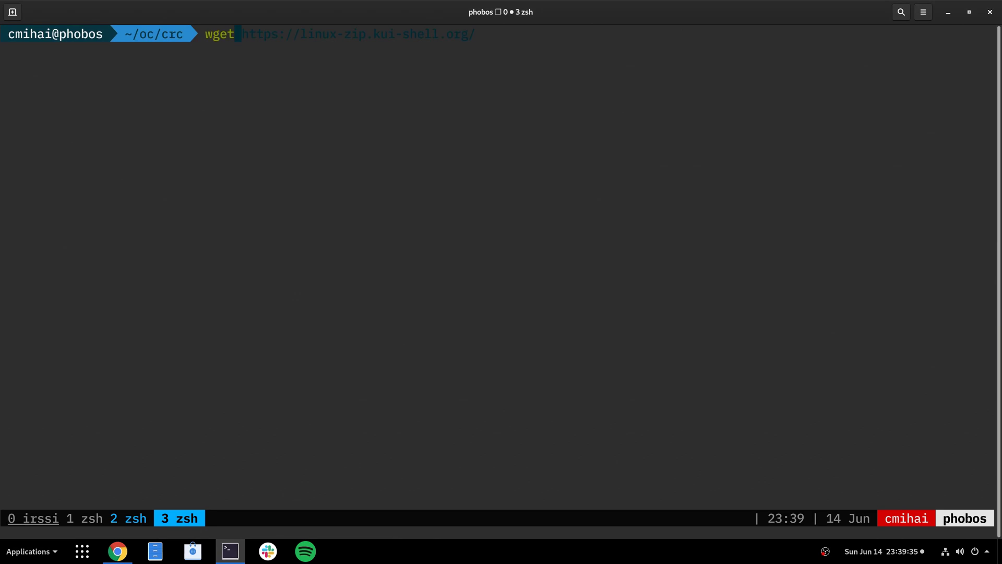
text(https://mirror.openshift.com/pub/openshift-v4/clients/crc/latest/crc-linux-amd64.tar.xz)
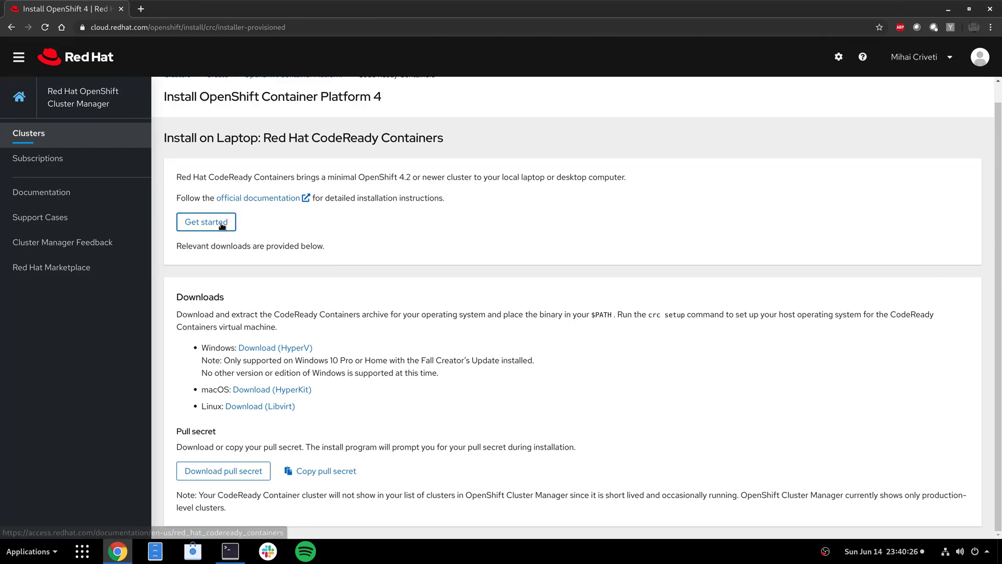
Open the CodeReady Containers 1.11 docs from Get started and load the Getting Started Guide.
click(206, 222)
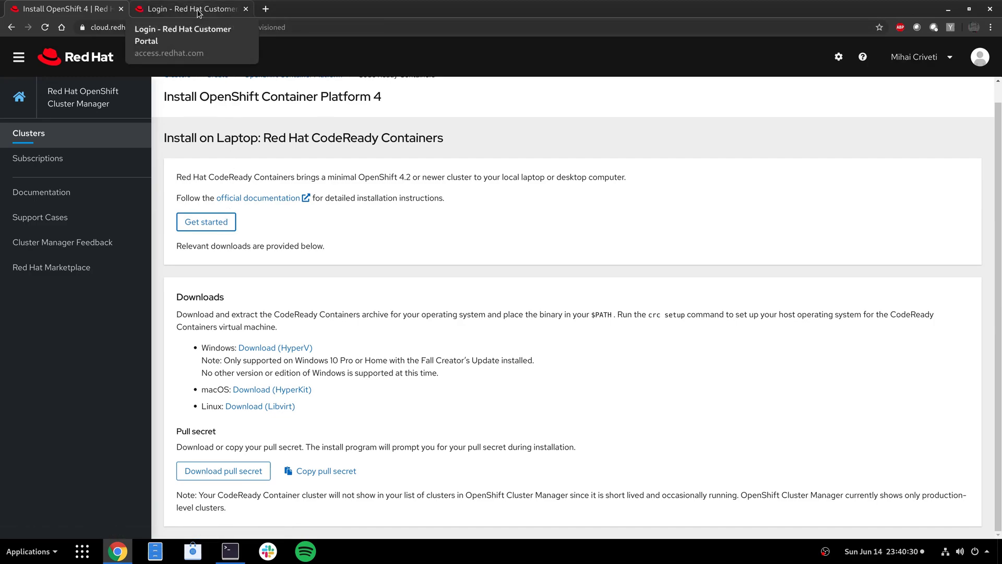
click(192, 9)
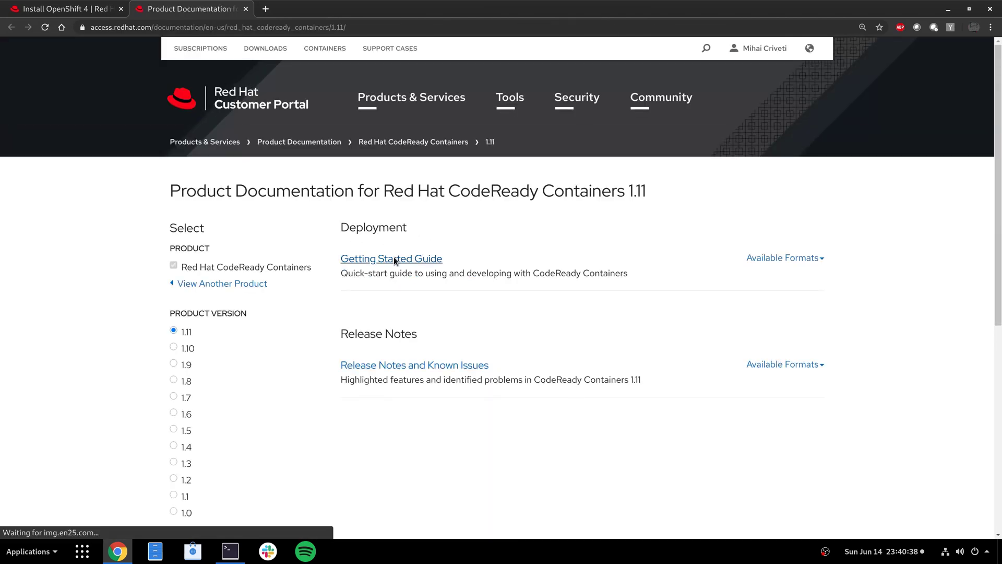
click(391, 258)
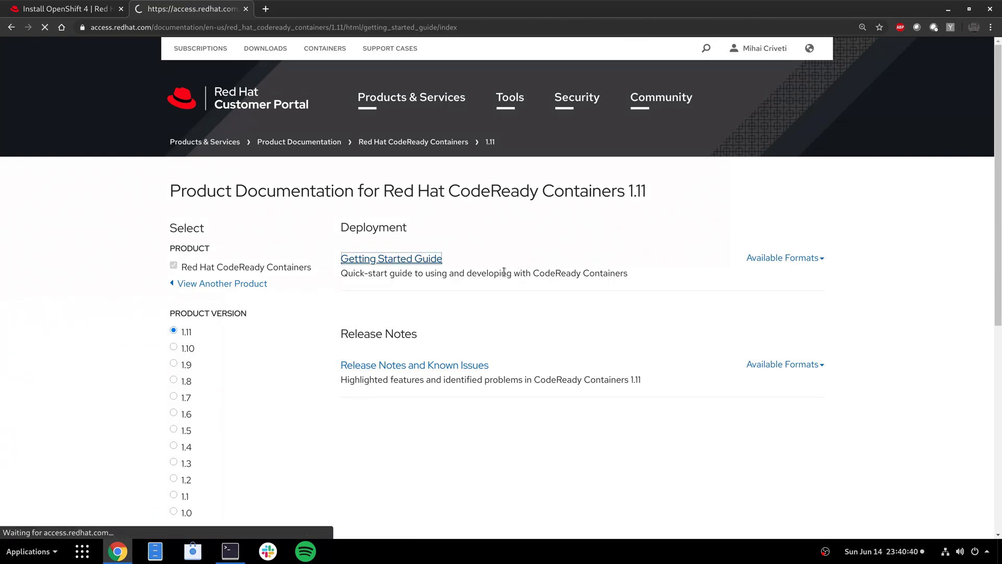
Jump to 2.1 Minimum system requirements and highlight the 9 GB memory and 35 GB storage lines.
click(391, 258)
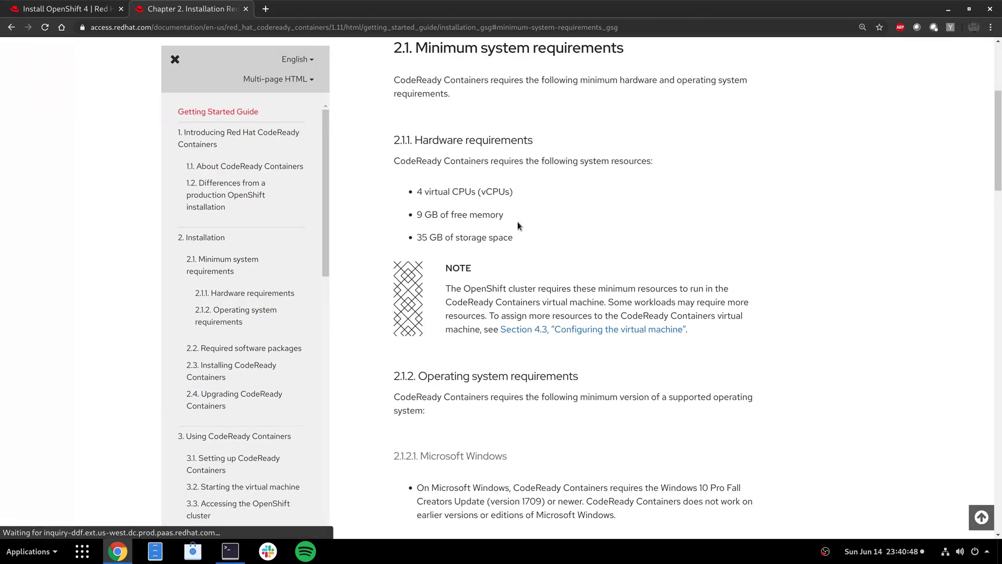
drag(416, 214, 513, 237)
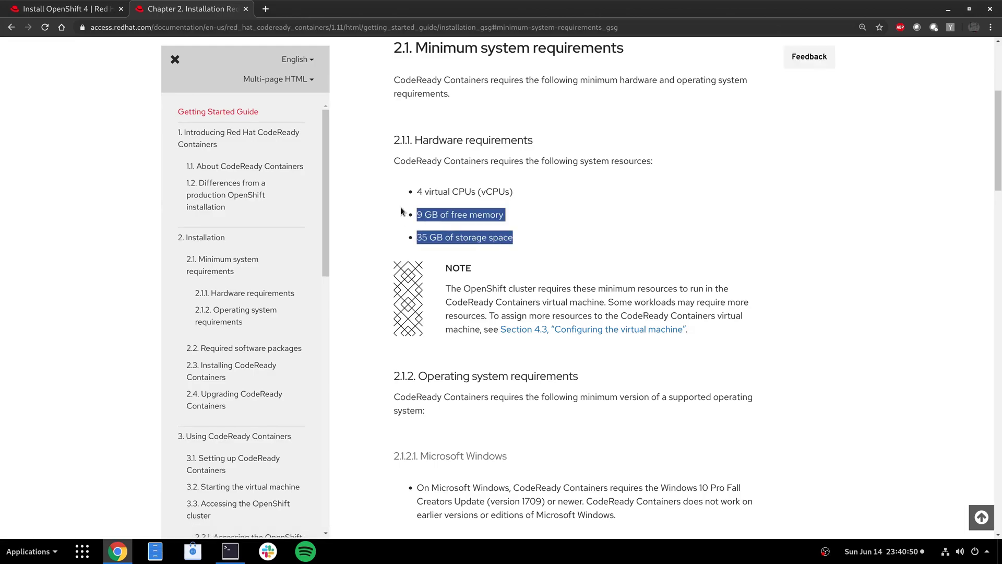
click(466, 214)
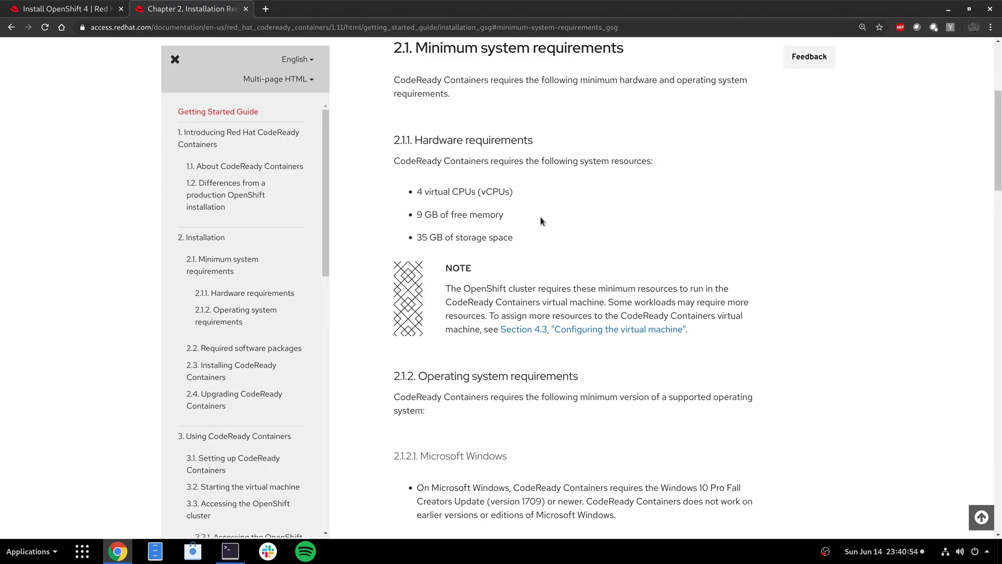
drag(416, 237, 512, 237)
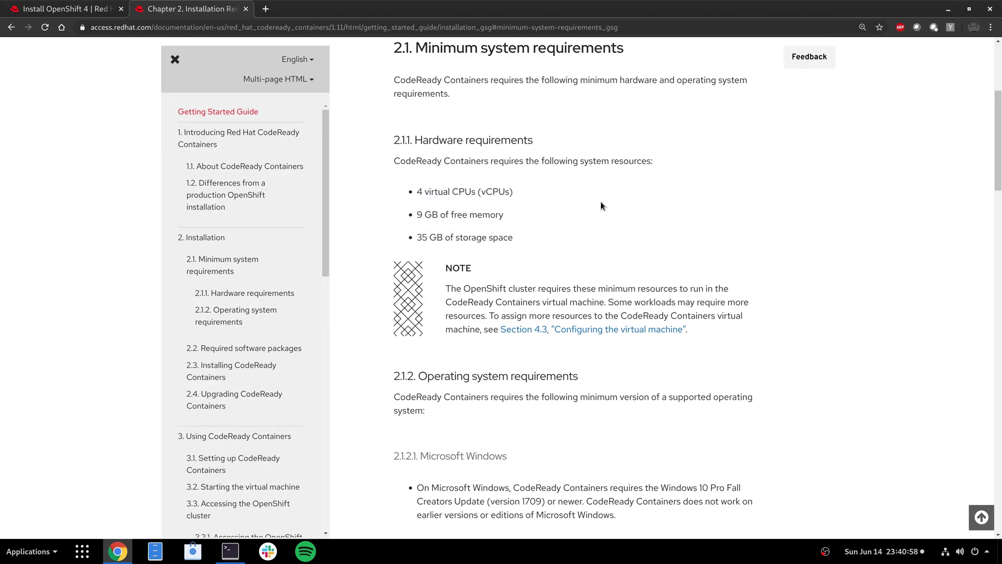
Scroll past the OS requirements and package table to the Upgrading section's crc start step.
scroll(down, 3)
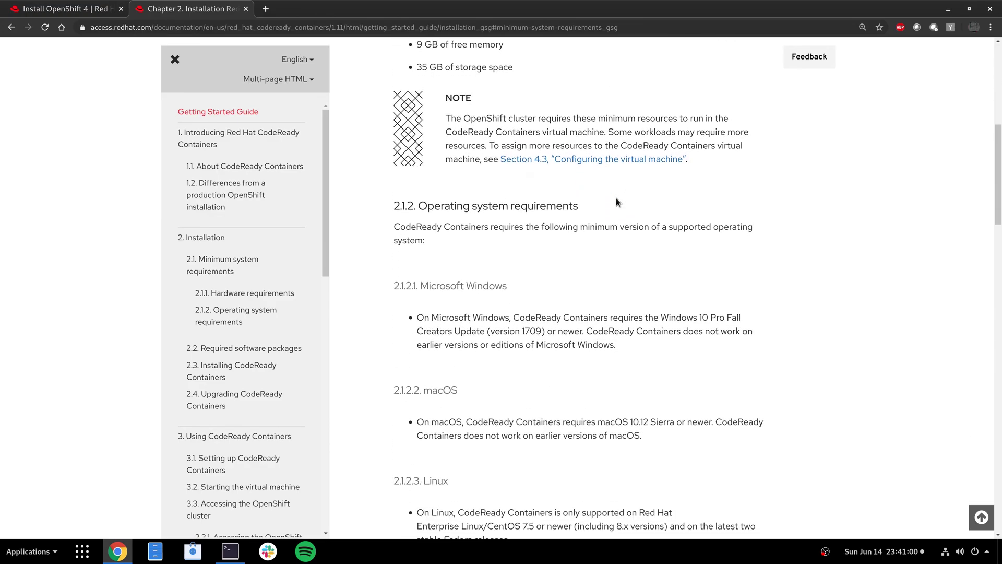
scroll(down, 3)
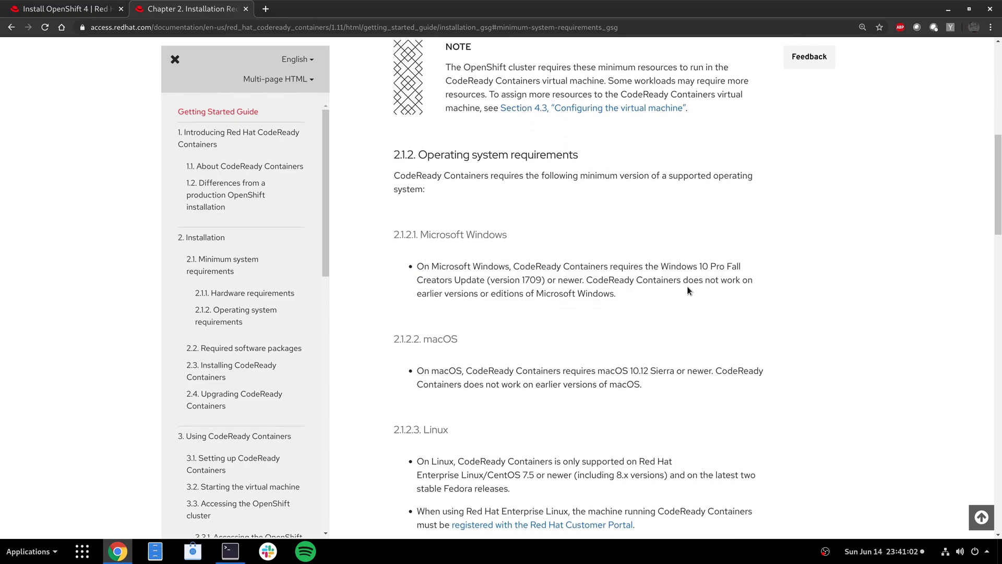
scroll(down, 3)
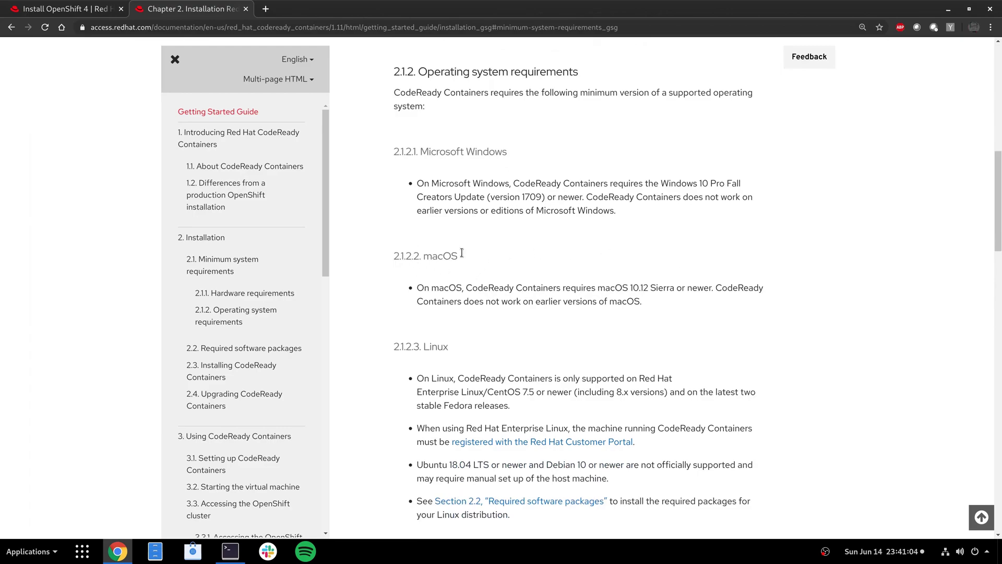
scroll(down, 3)
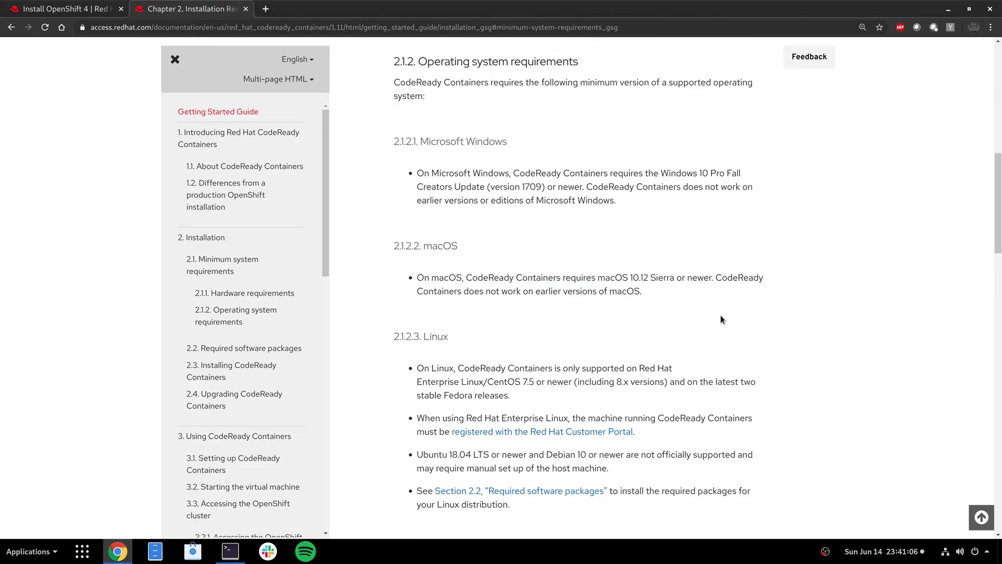
scroll(down, 3)
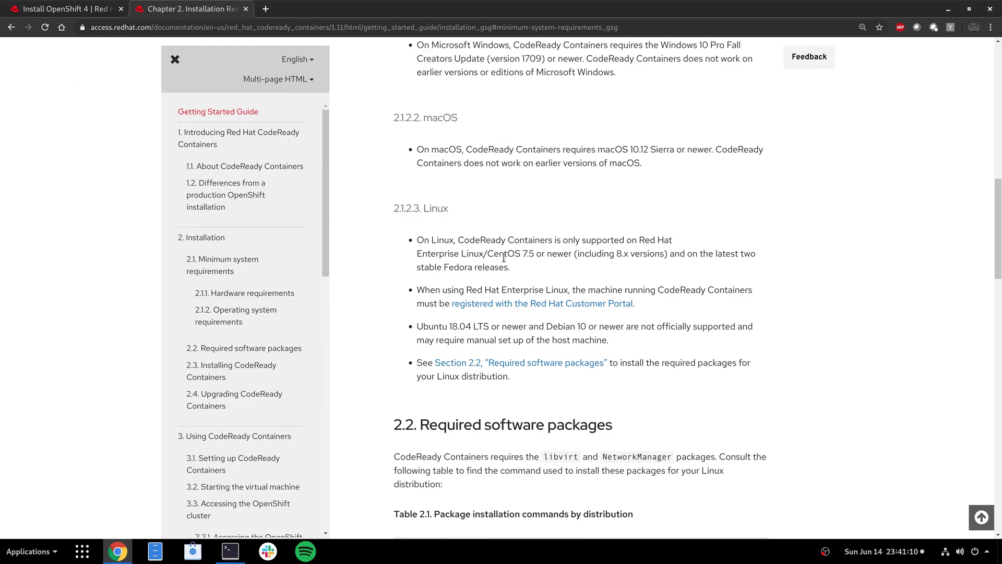
mouse_move(726, 267)
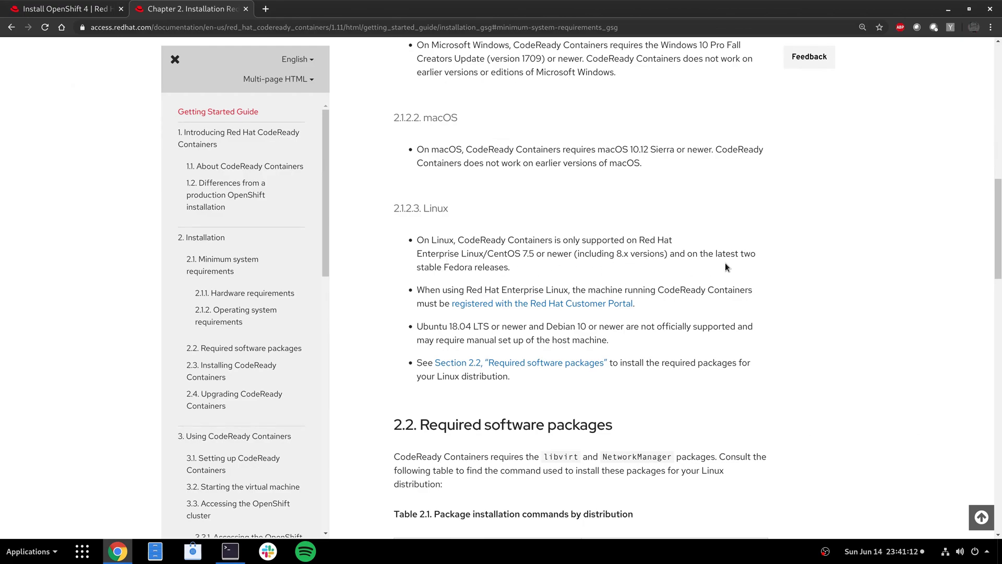
mouse_move(632, 276)
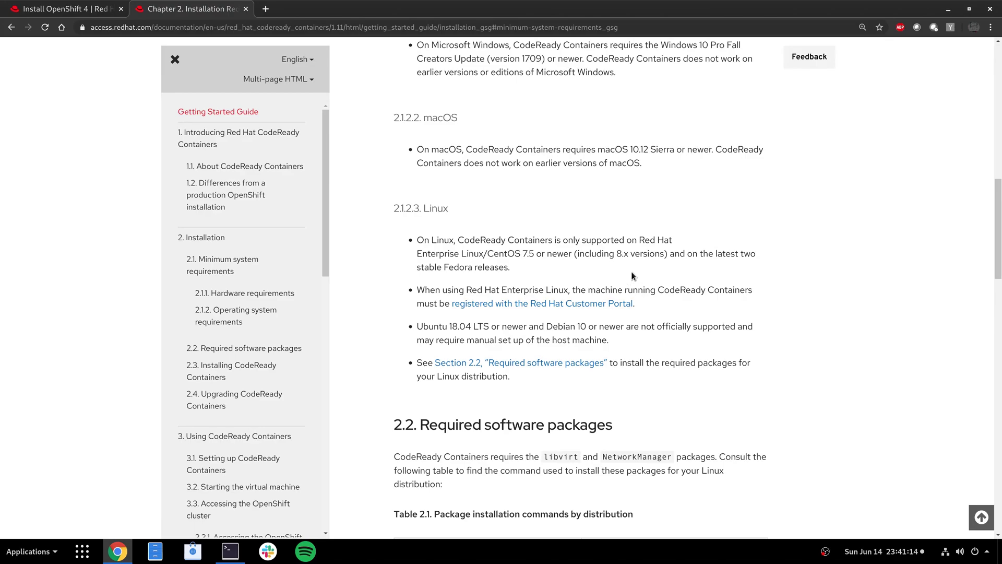
scroll(down, 3)
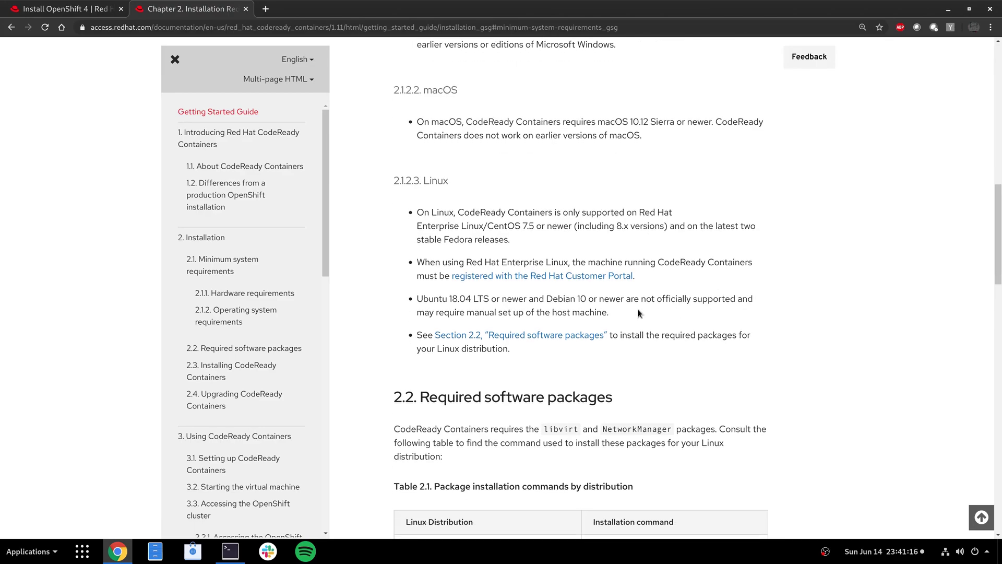
scroll(down, 3)
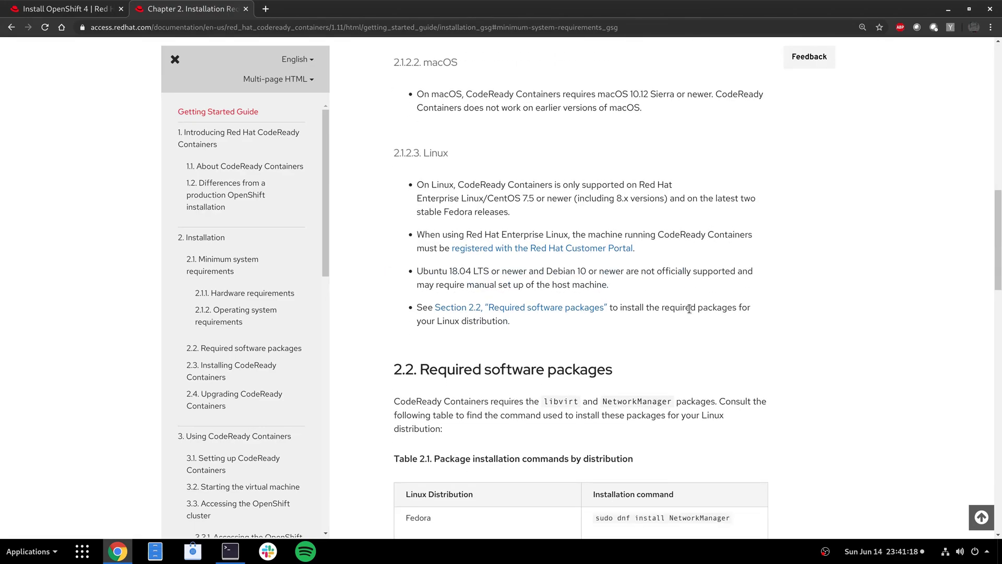
scroll(down, 3)
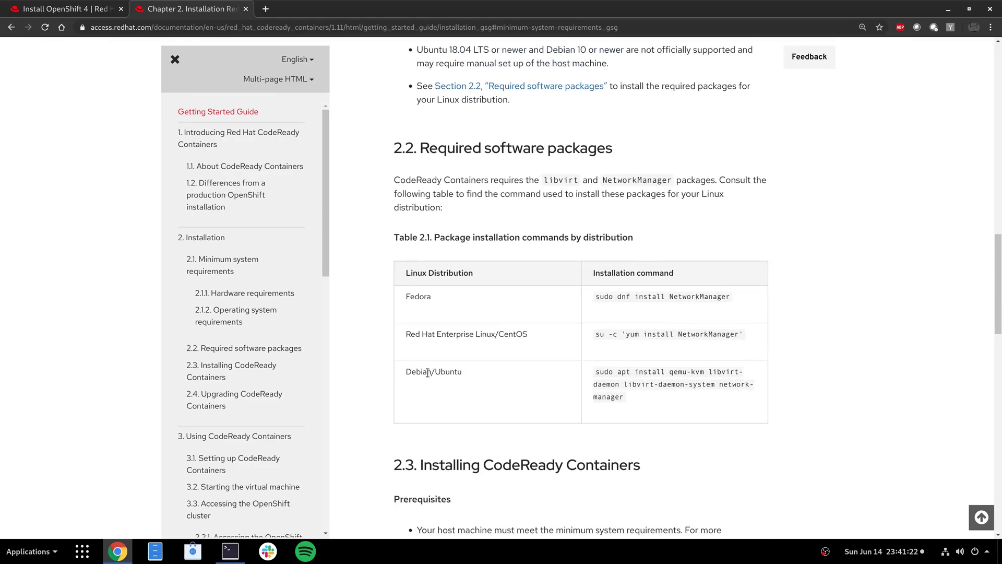
mouse_move(563, 396)
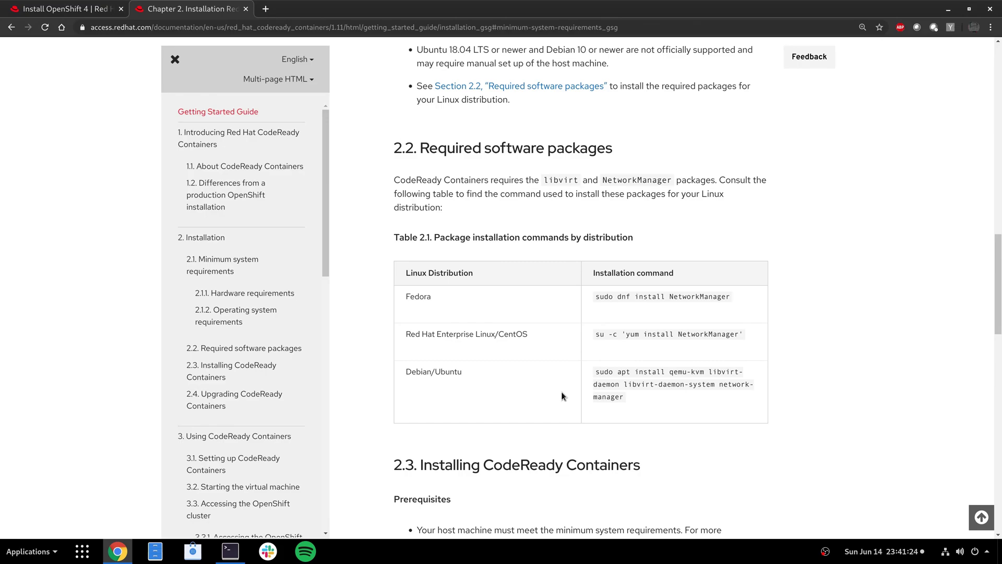
mouse_move(584, 385)
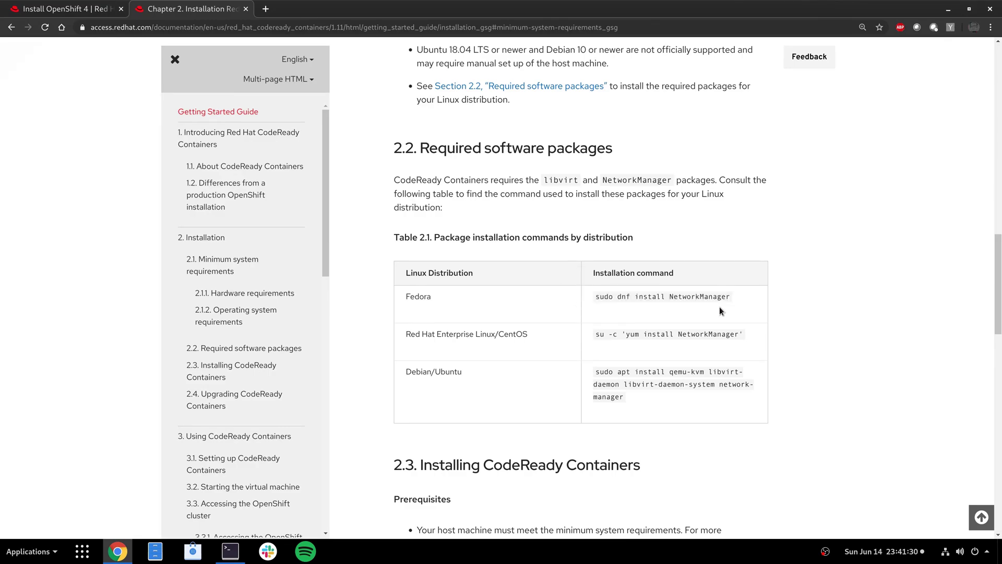
scroll(down, 3)
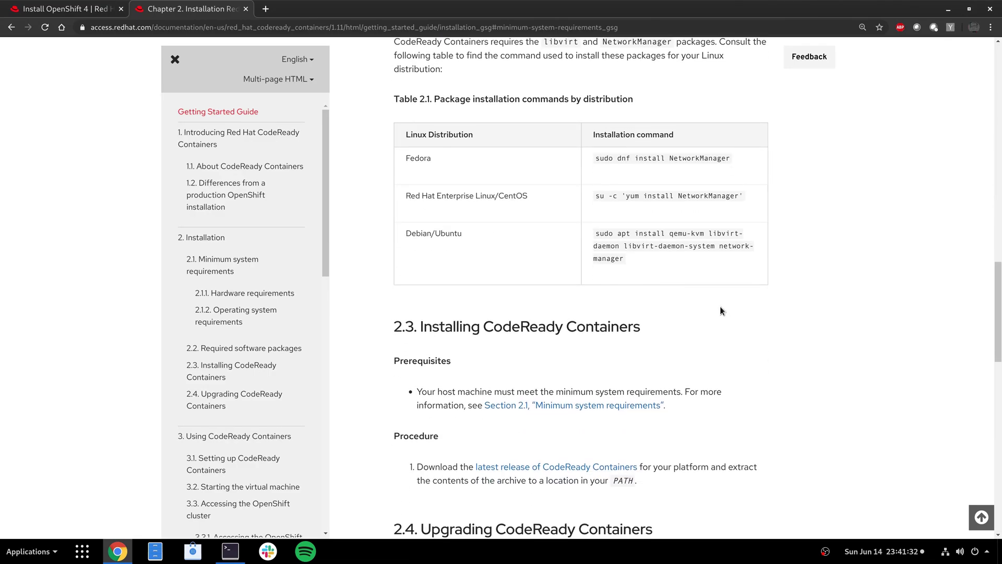
scroll(down, 3)
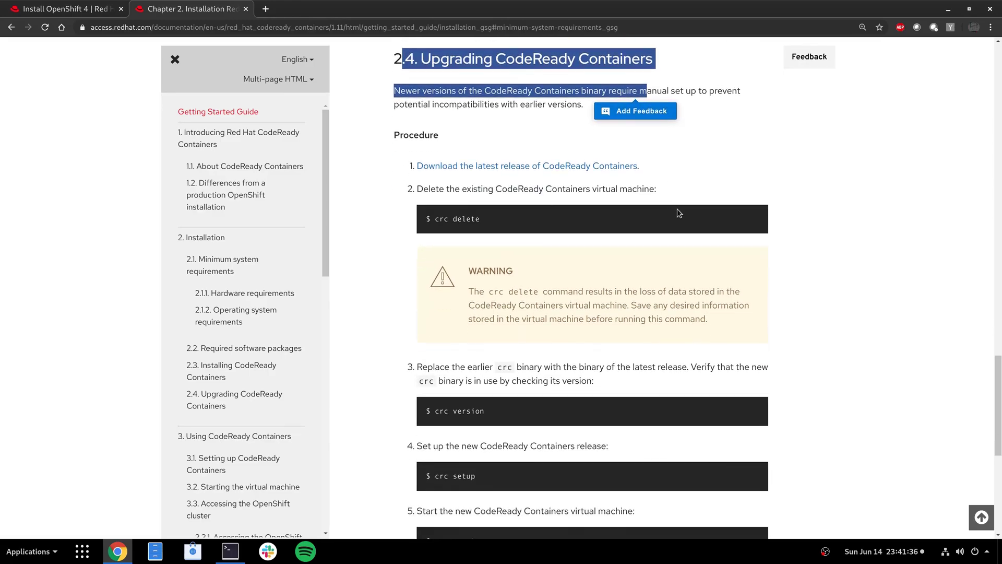
scroll(down, 3)
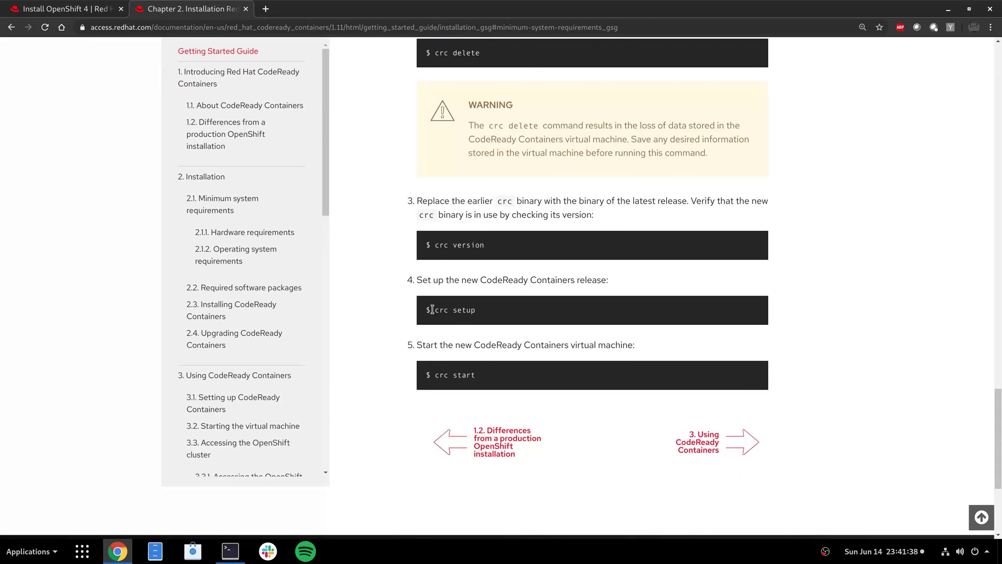
mouse_move(513, 311)
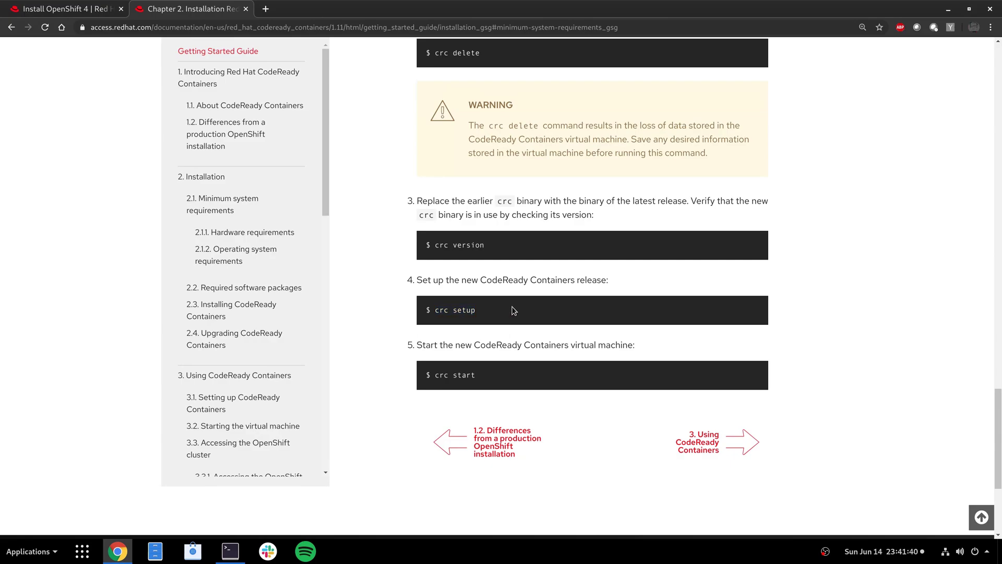
mouse_move(509, 377)
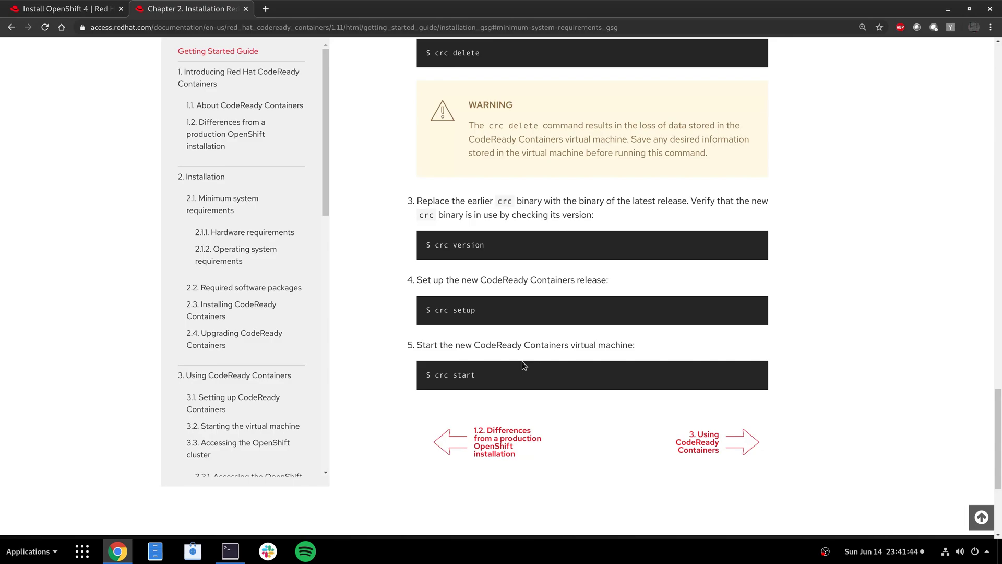
mouse_move(231, 538)
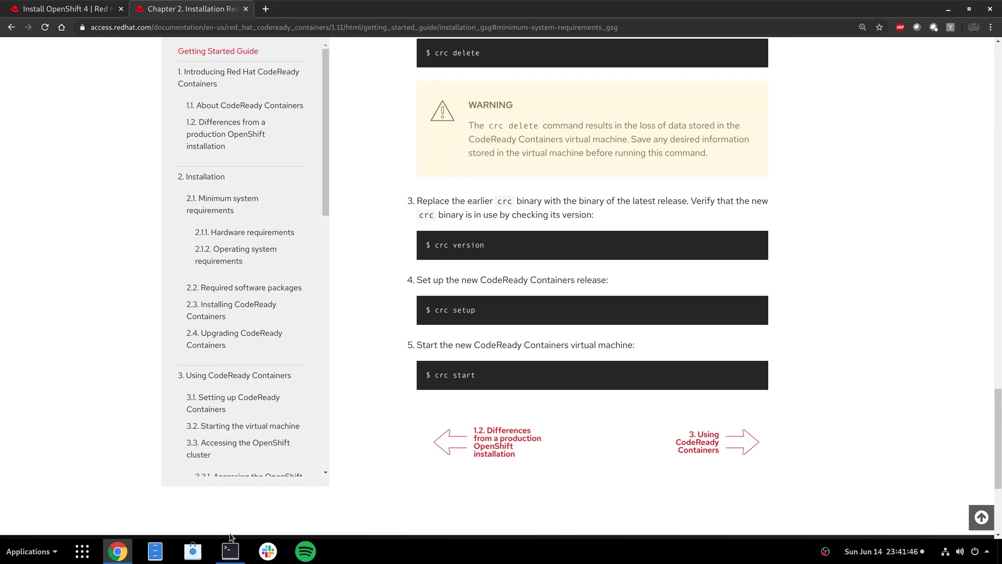
Extract crc-linux-amd64.tar.xz with tar Jxf, cd into crc-linux-1.11.0-amd64, and run crc setup.
click(228, 550)
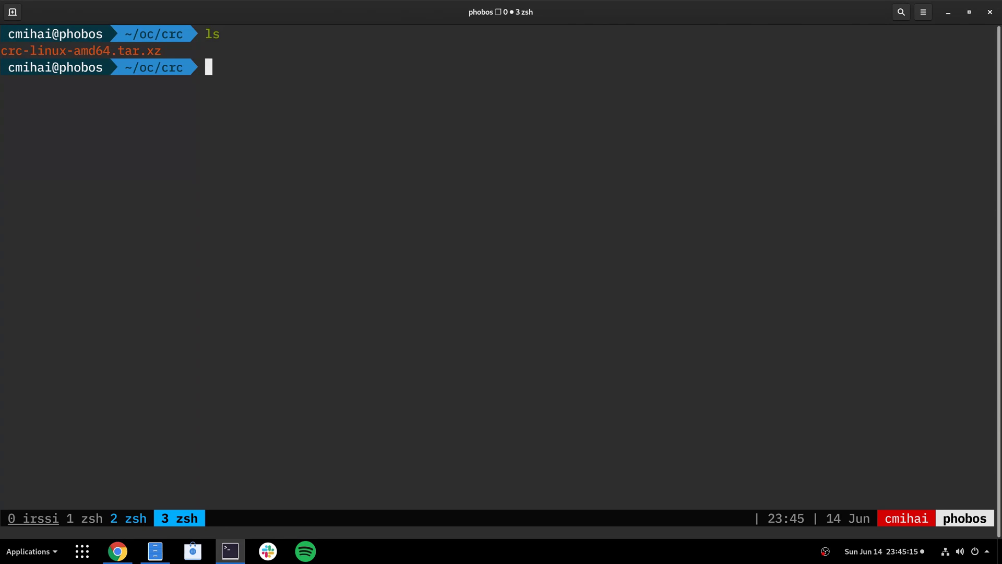
text(tar Jxf crc-linux-amd64.tar.xz)
text(ls)
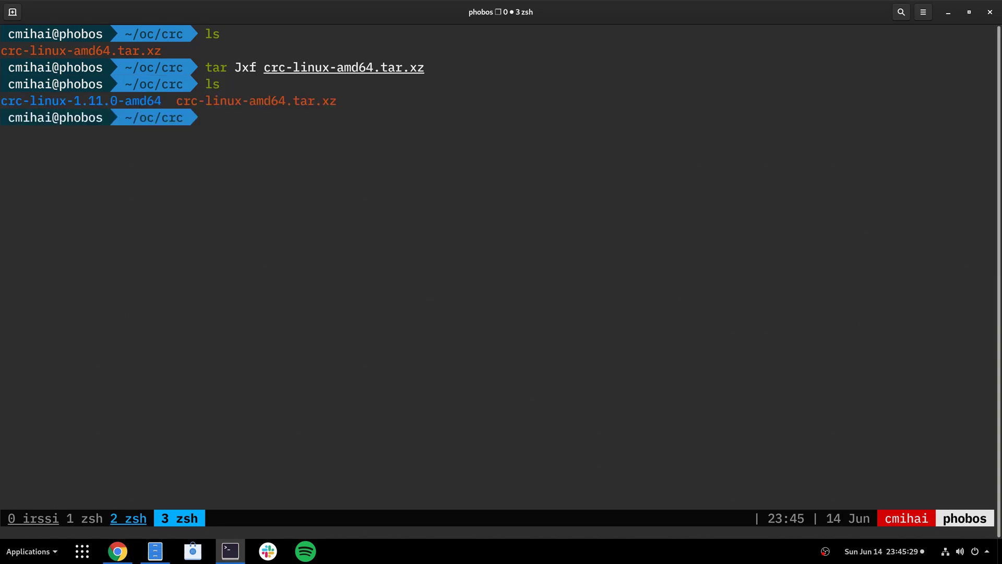
double_click(81, 100)
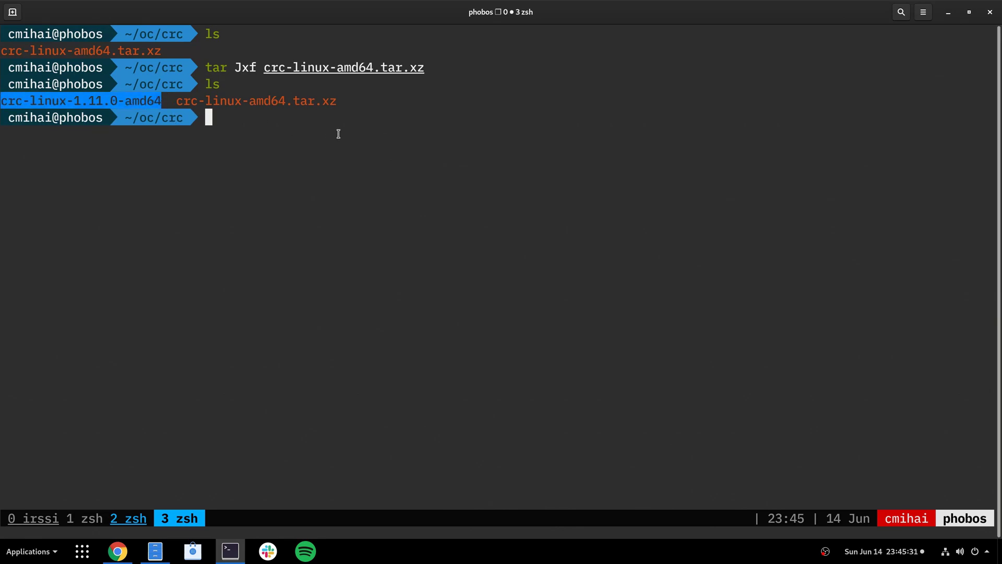
text(cd crc-linux-1.11.0-amd64)
text(ls)
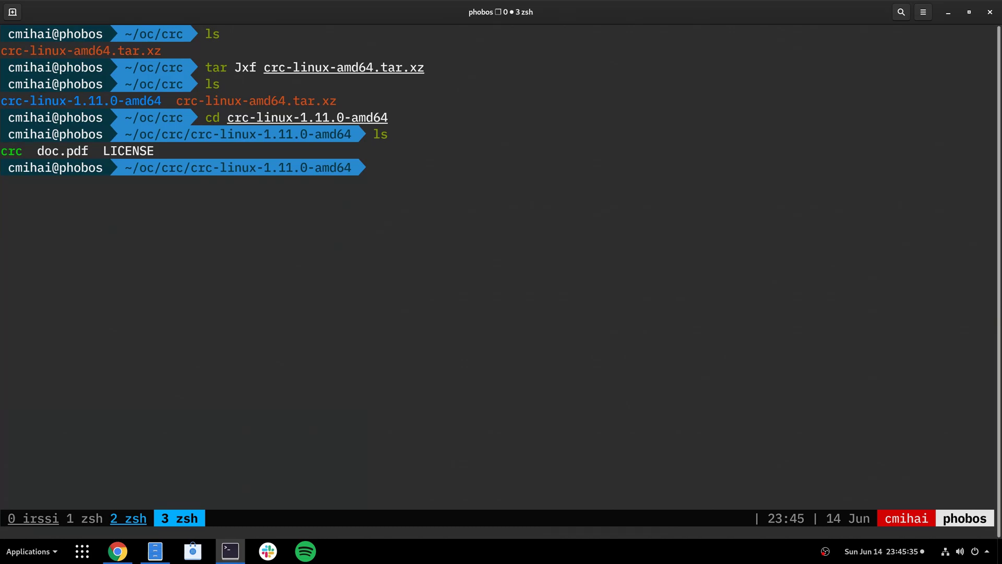
text(./crc stop)
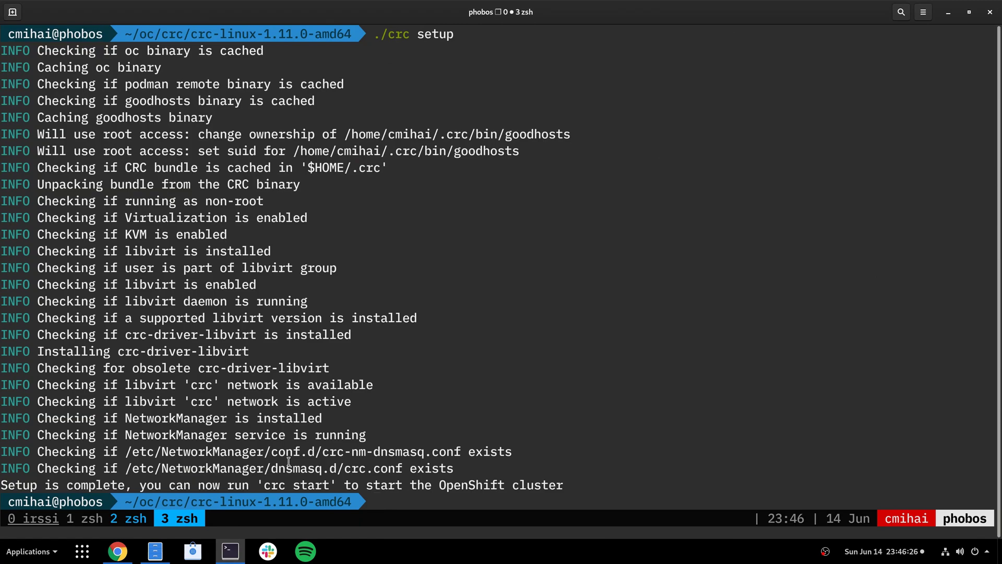
Run ./crc start until it prompts for the image pull secret, then switch to Chrome.
text(./crc stop)
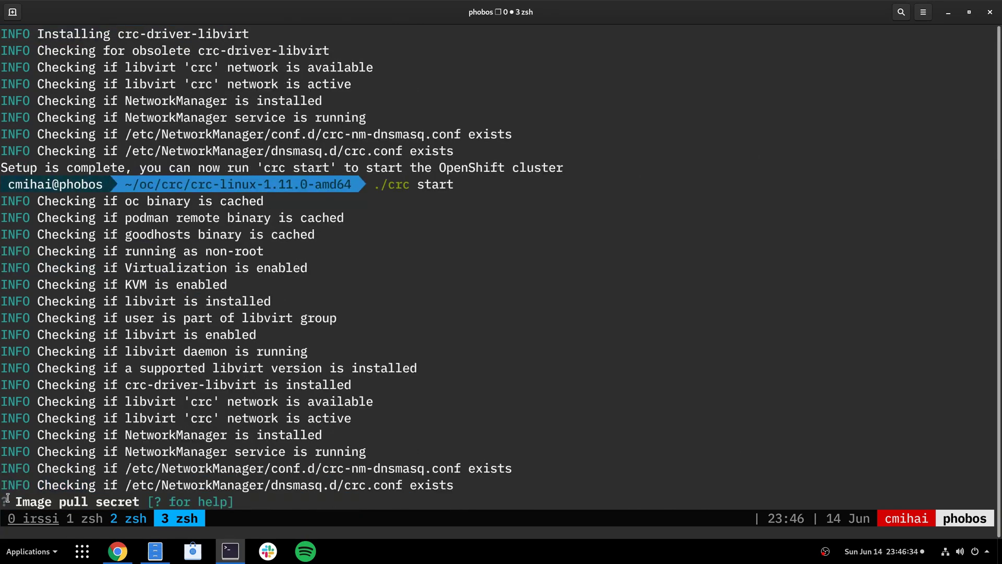
click(117, 552)
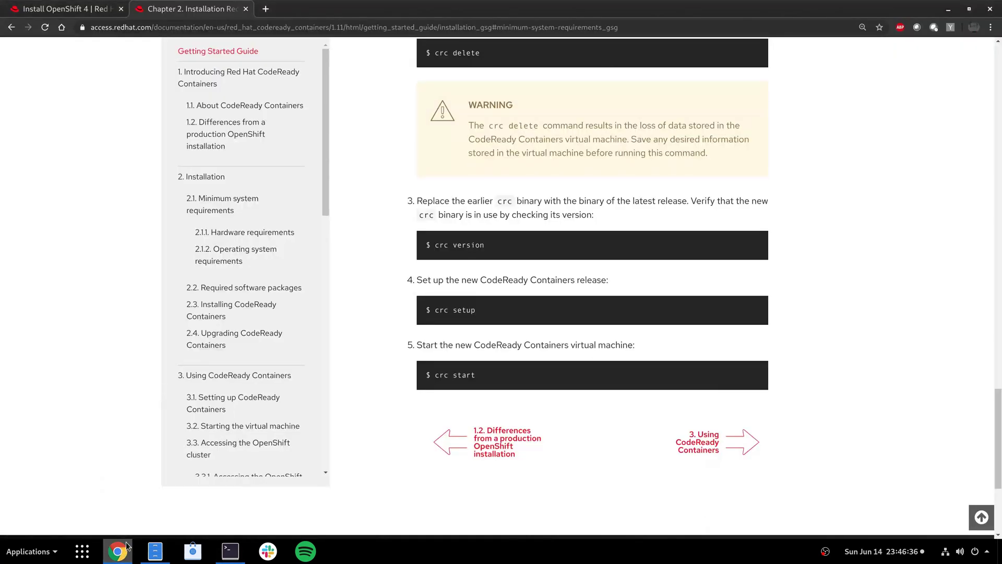
Copy the pull secret from the Install OpenShift 4 tab and return to the terminal.
click(61, 8)
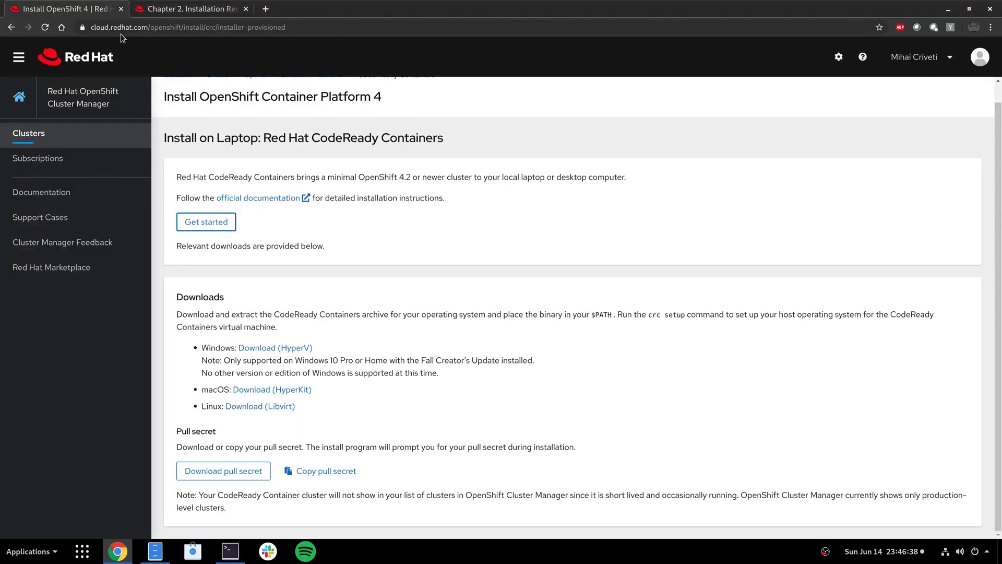
mouse_move(324, 460)
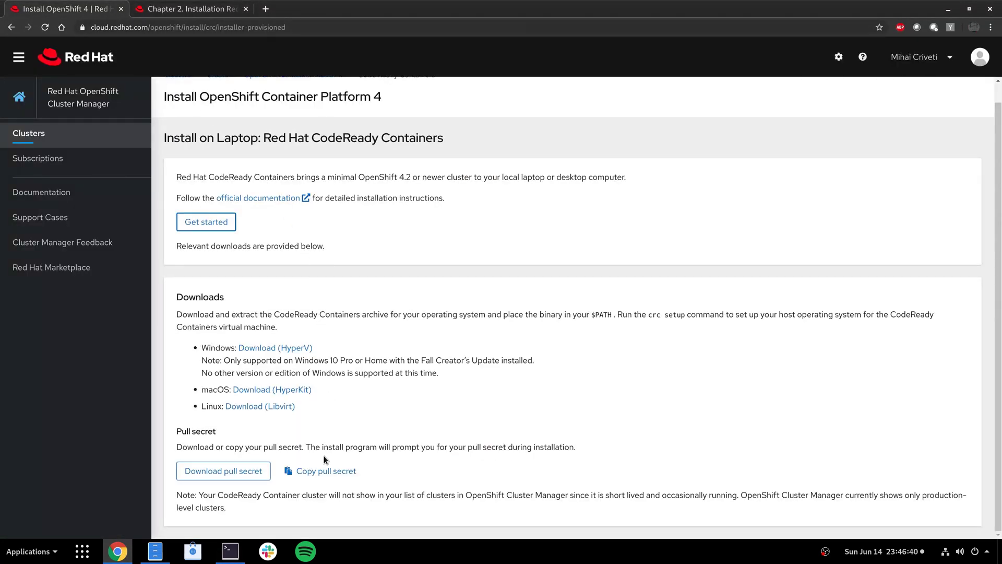
click(319, 470)
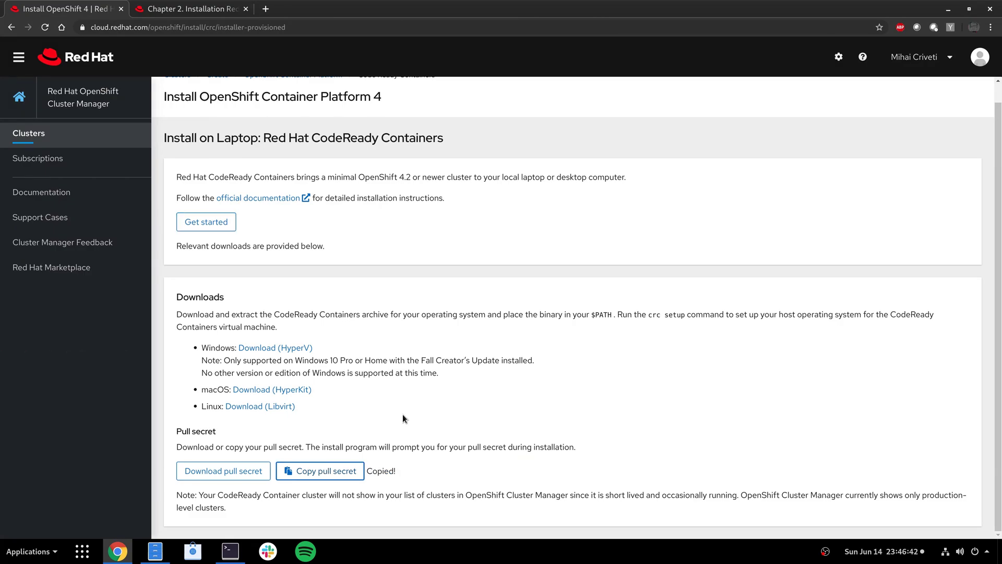
click(228, 551)
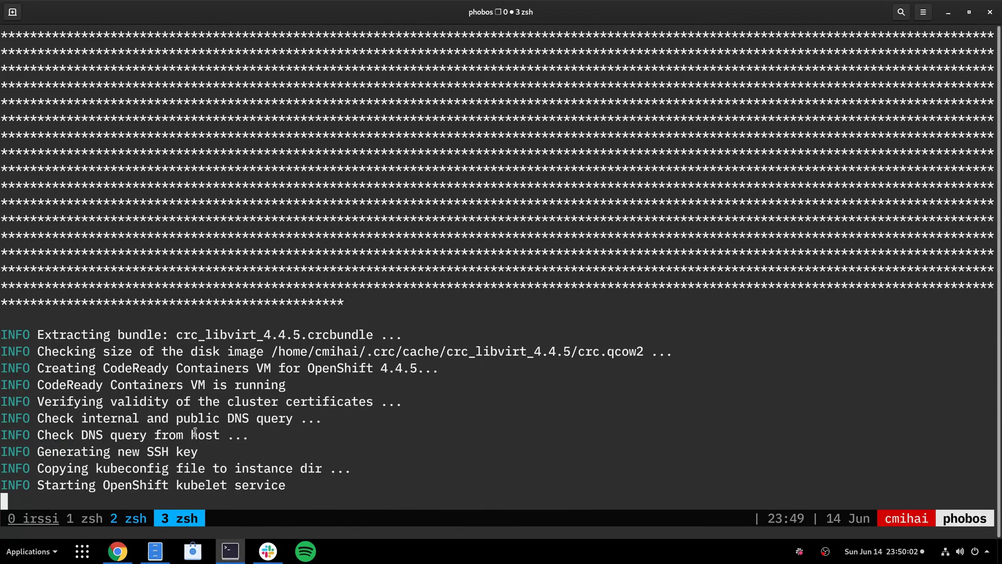
mouse_move(272, 346)
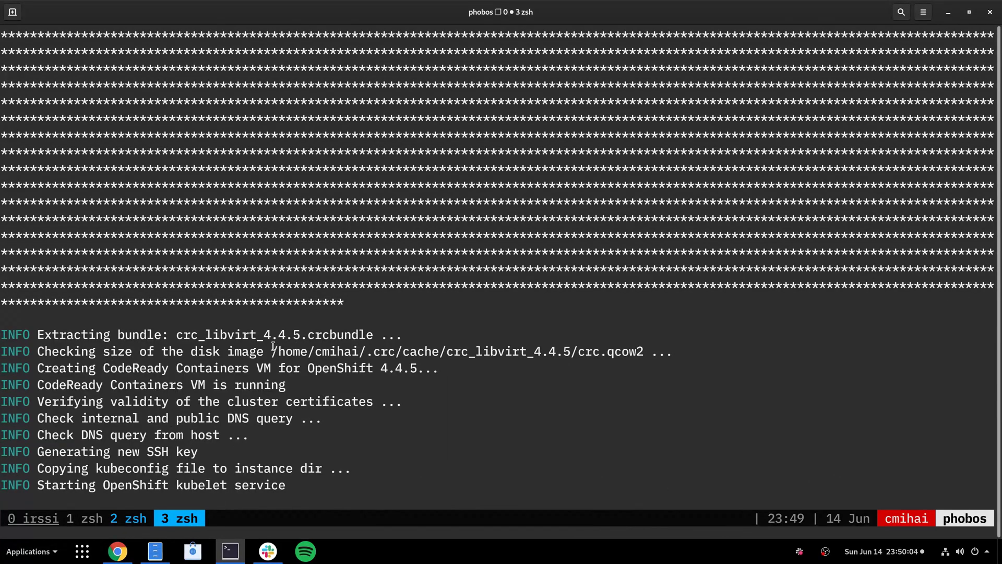
Supply the pull secret to crc start and wait for 'Started the OpenShift cluster'.
double_click(617, 351)
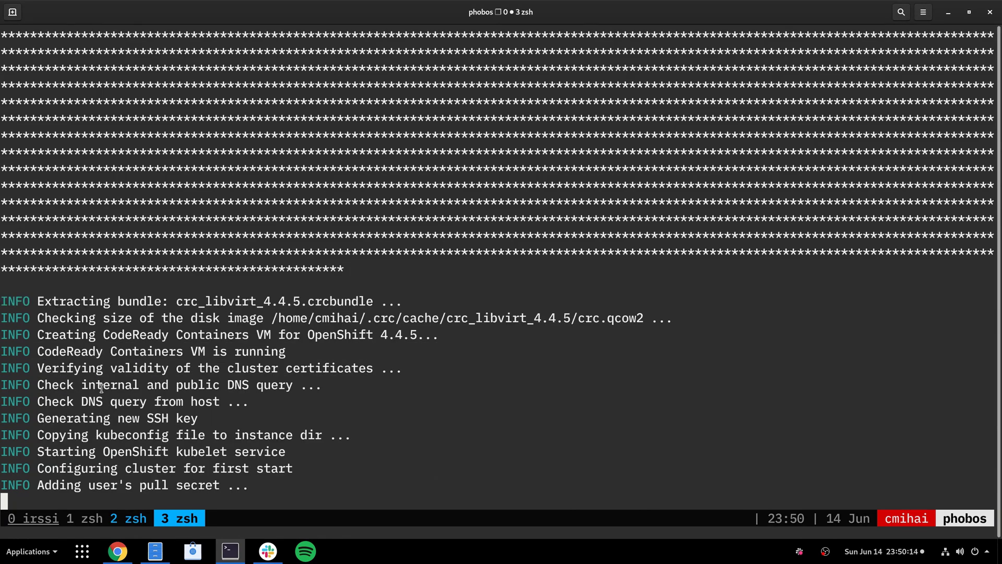
mouse_move(96, 416)
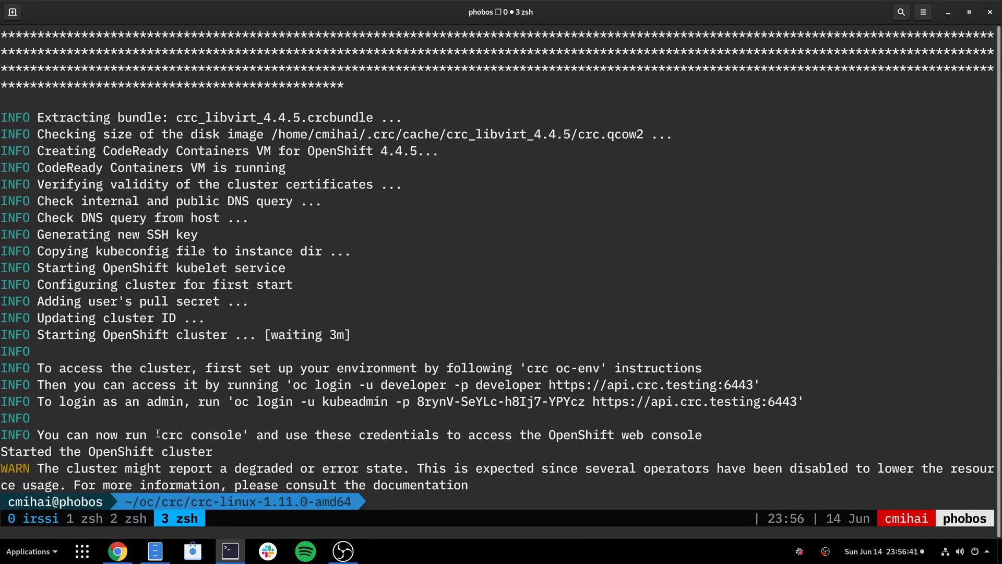
double_click(199, 435)
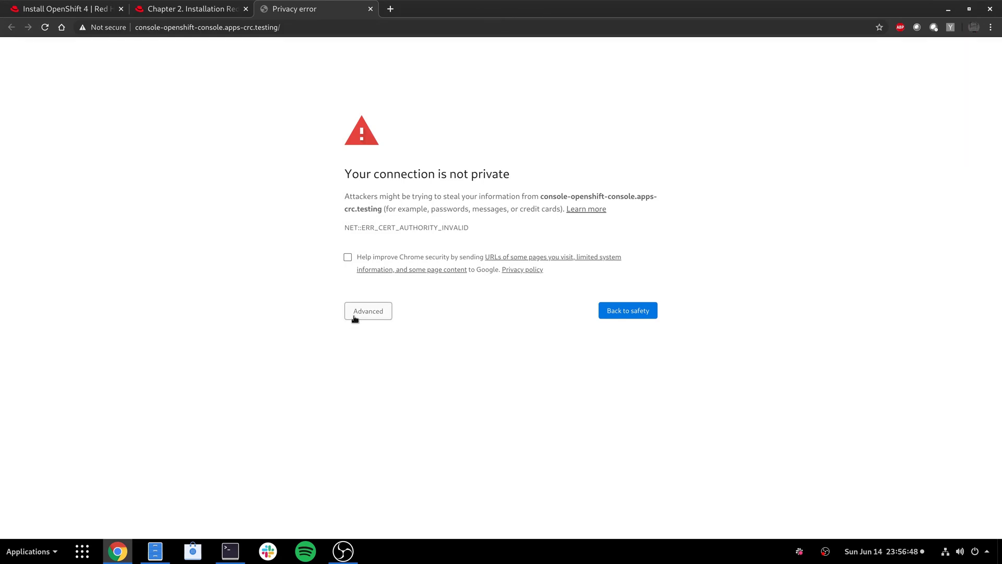
Bypass Chrome's certificate warning and proceed to console-openshift-console.apps-crc.testing.
click(368, 311)
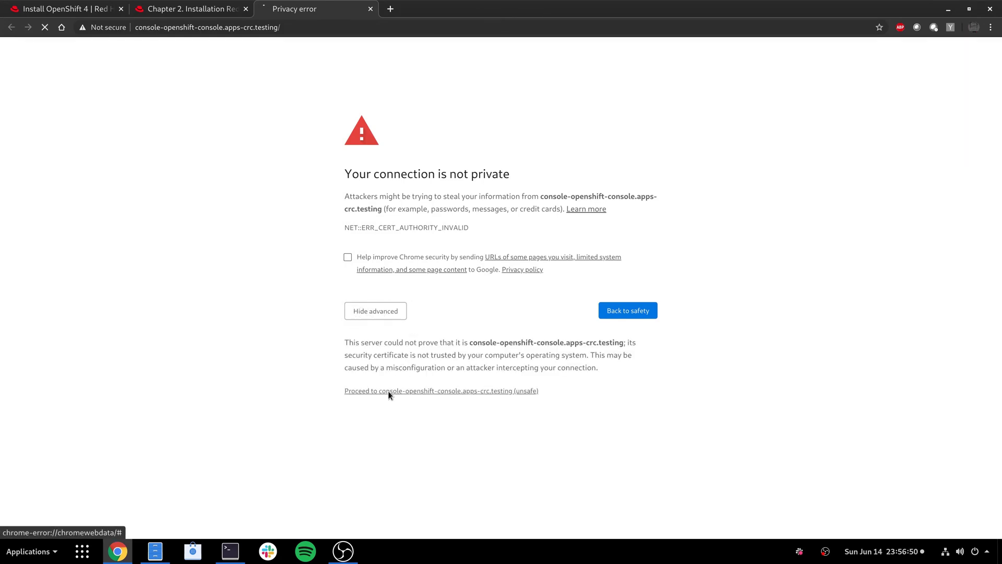
click(441, 391)
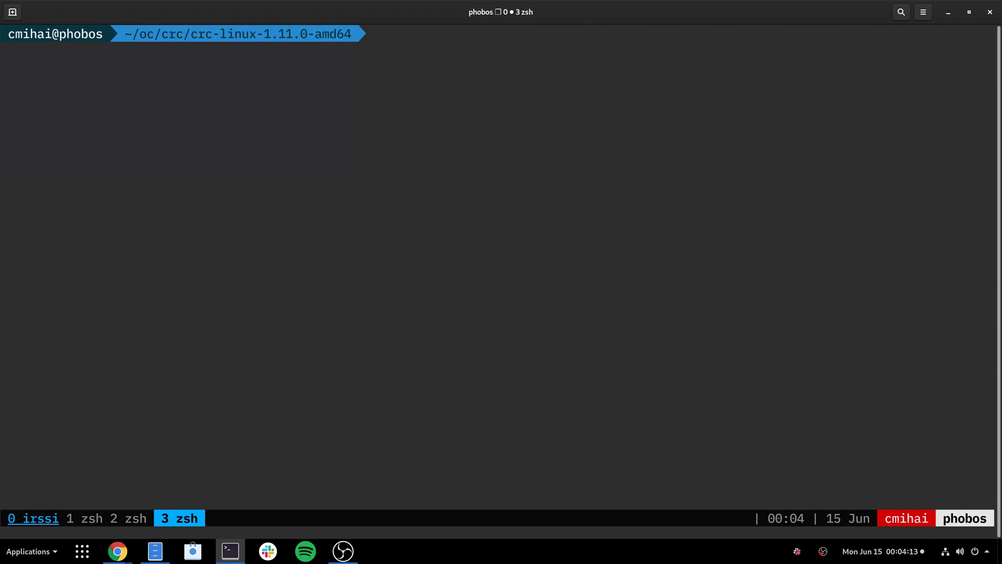
Print the web console address and kubeadmin credentials with ./crc console --credentials.
text(./crc console --credentials)
text(oc whoami --show-c)
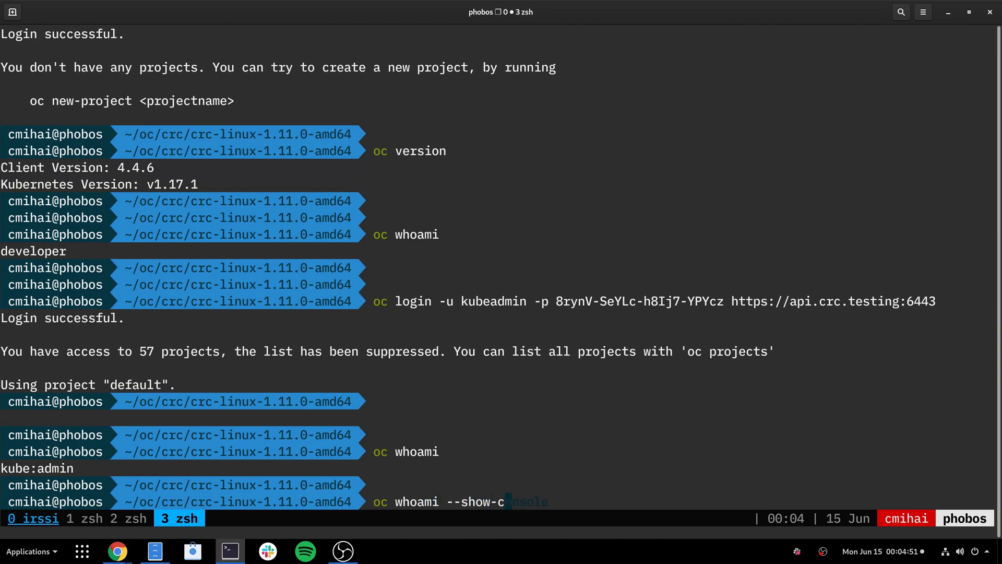
key(Return)
text((oc completion zsh)
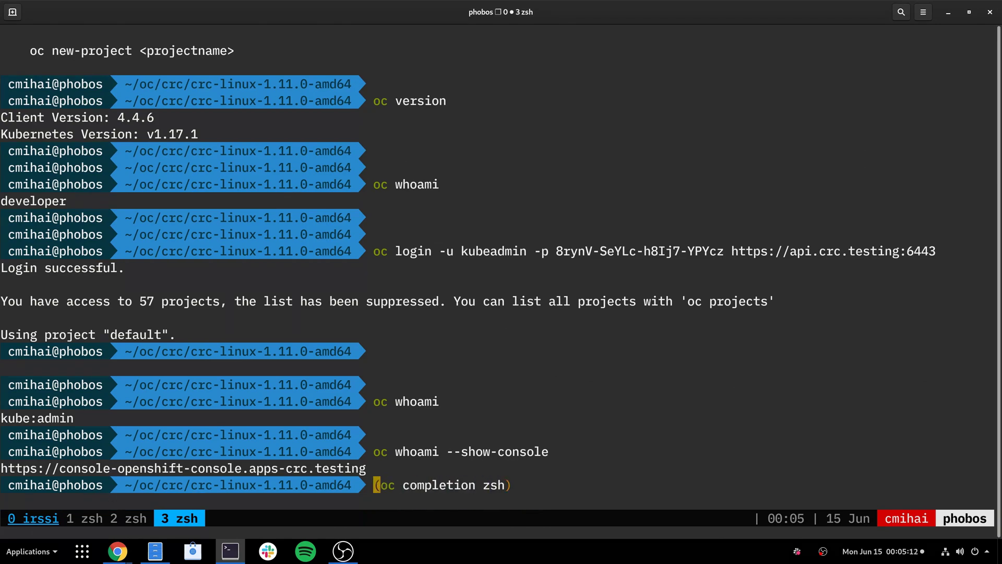
Enable oc zsh completion, then show the current context and console address.
text(source <)
text(oc whoami --show-)
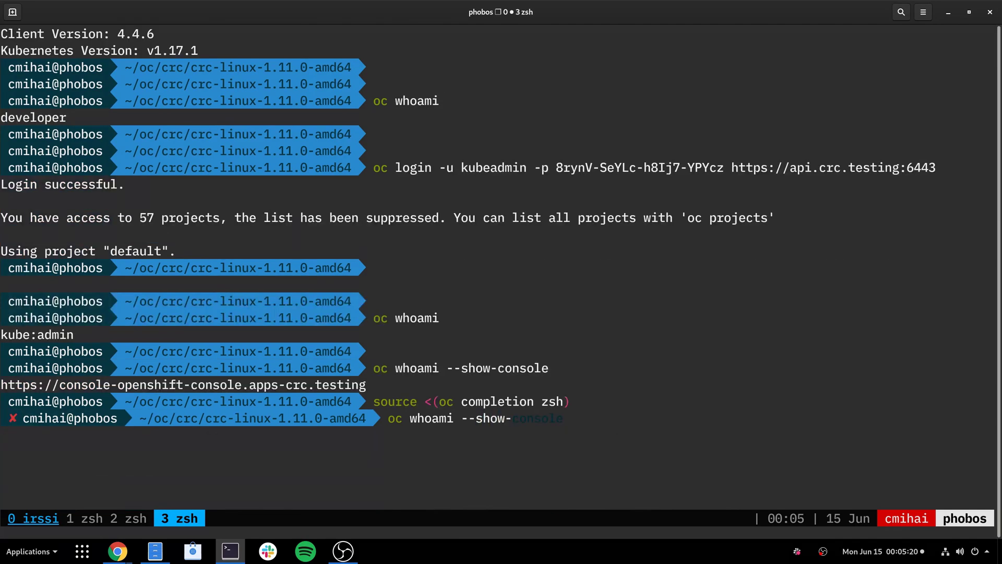
text(context)
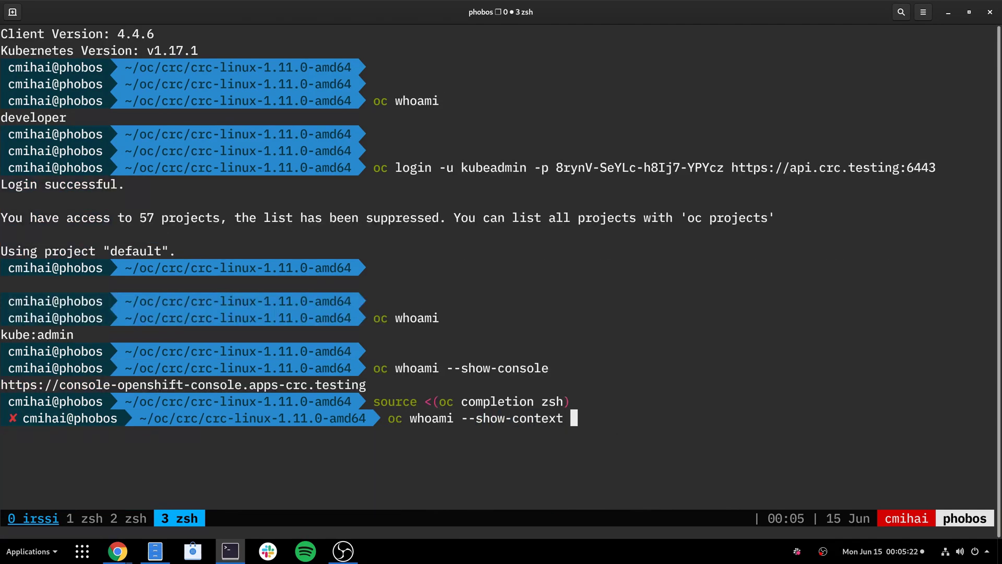
key(Return)
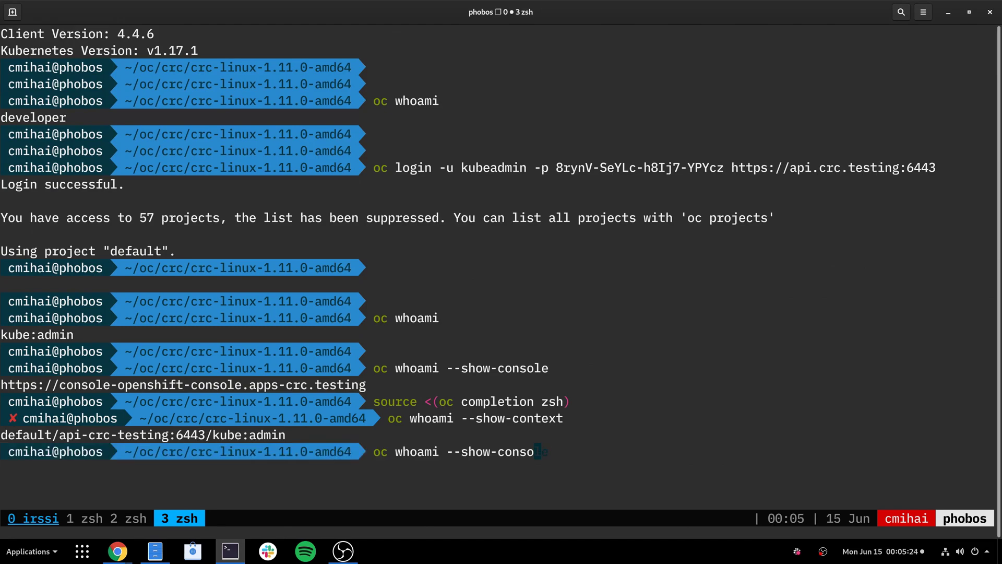
key(Return)
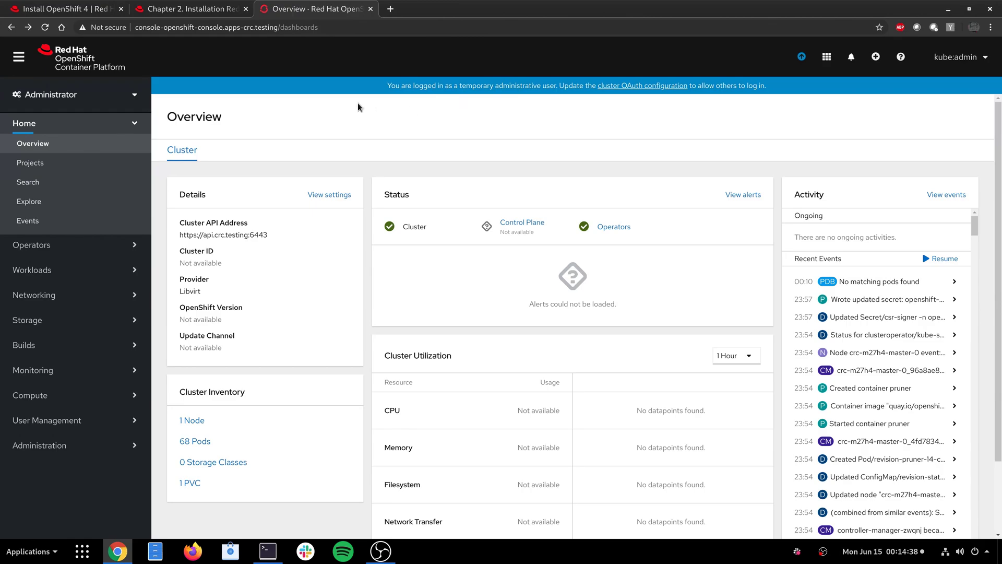
Check the perspective dropdown and keep the Administrator perspective on the Overview dashboard.
click(74, 94)
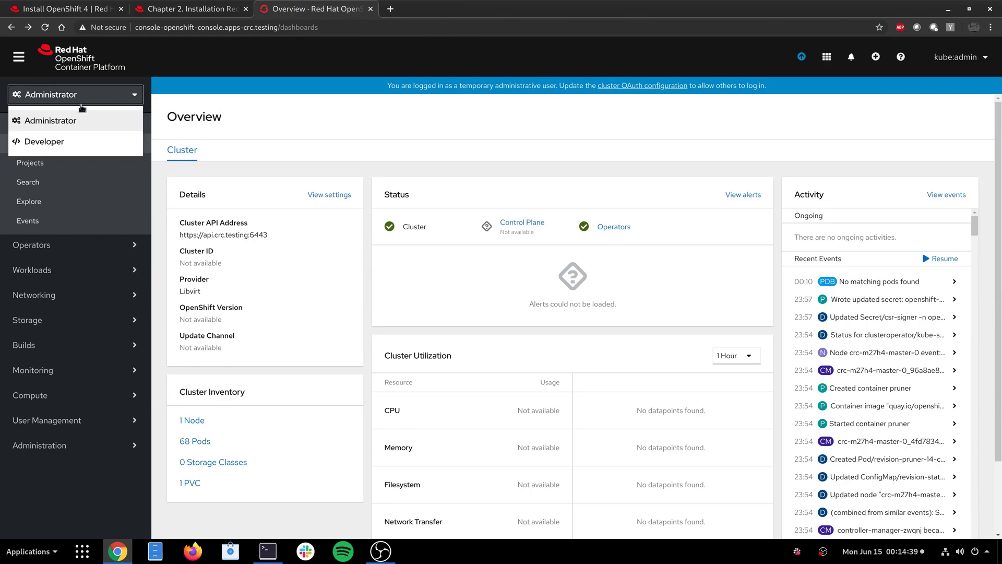
mouse_move(60, 143)
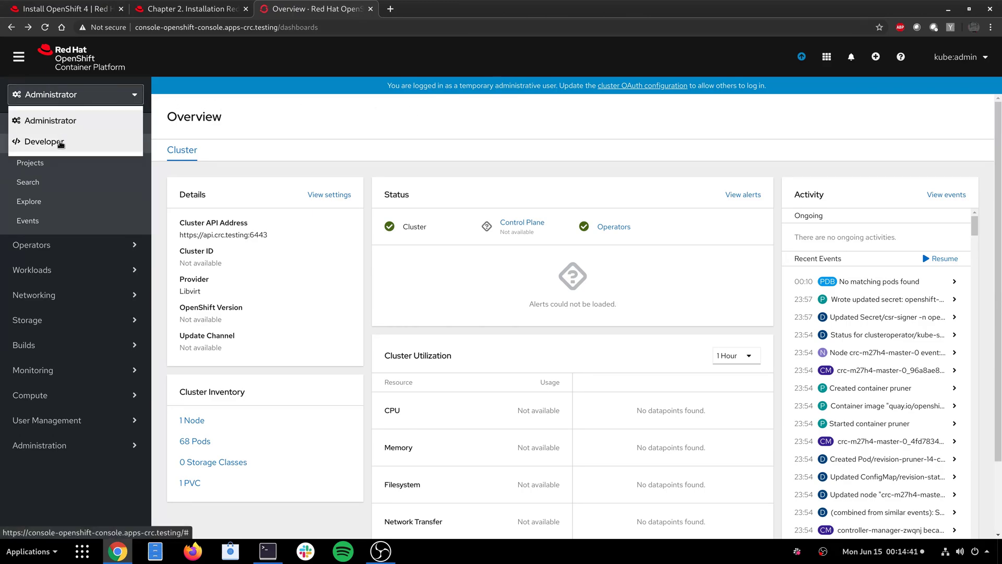
click(75, 94)
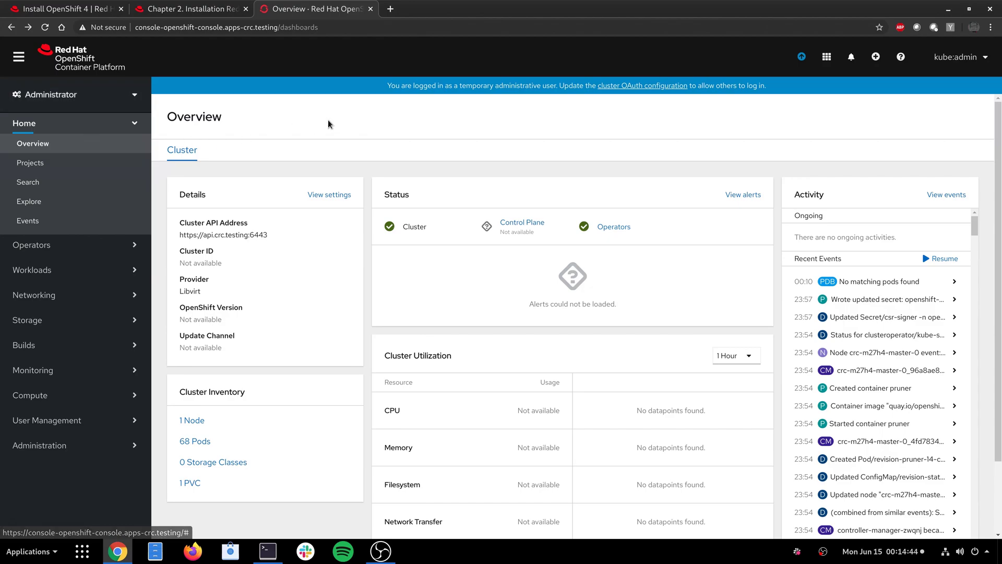